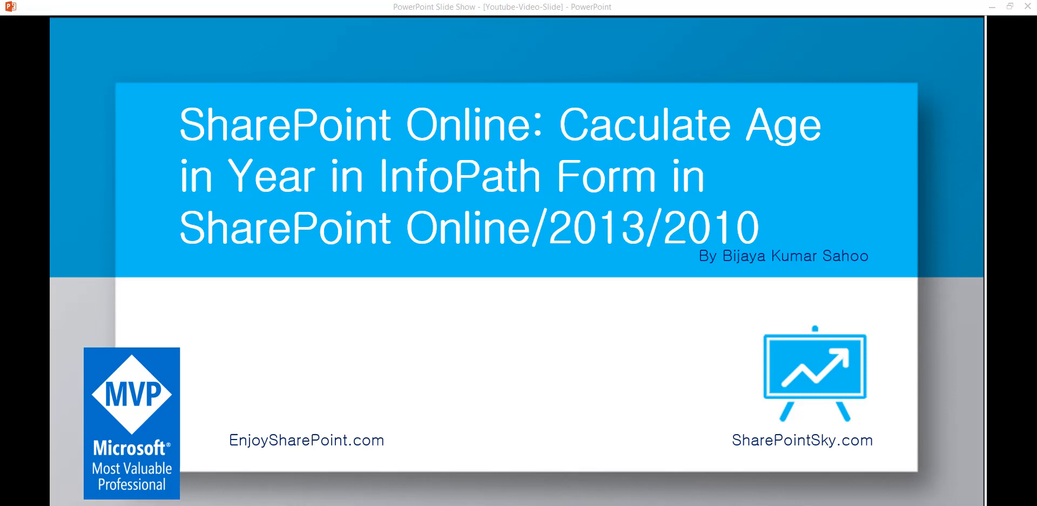
Step: Create a new form from the Blank Form template and place the cursor in its title
{"action": "left_click", "coordinate": [627, 370]}
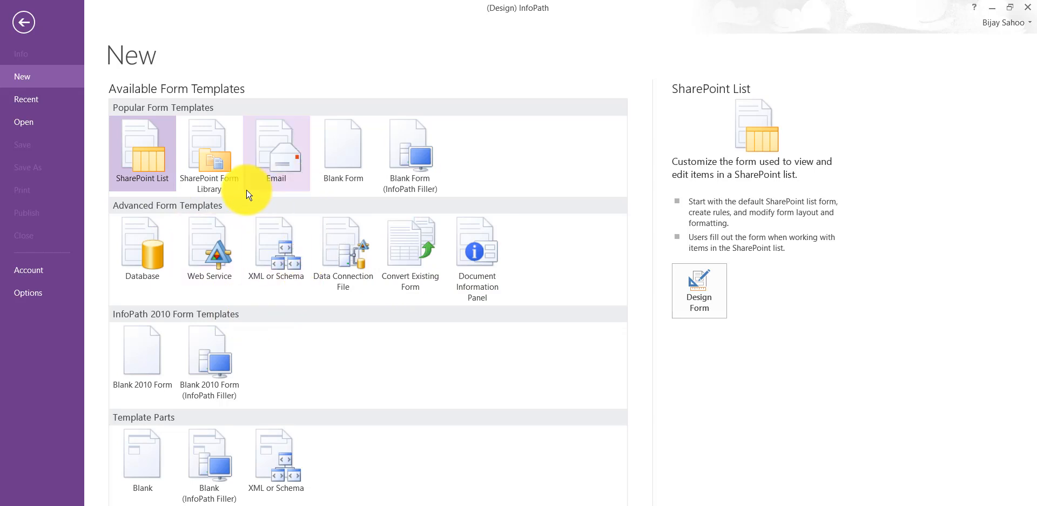
{"action": "left_click", "coordinate": [344, 153]}
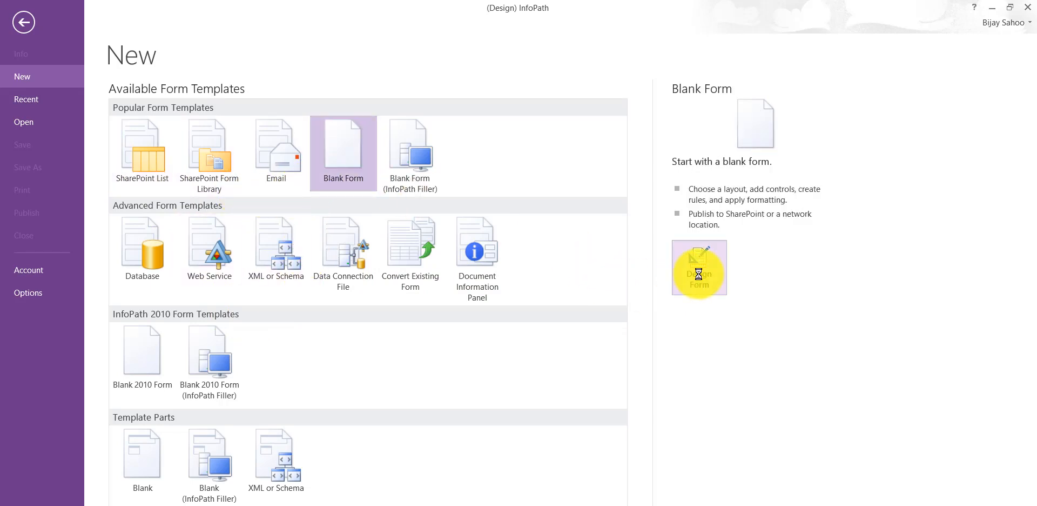
{"action": "left_click", "coordinate": [699, 268]}
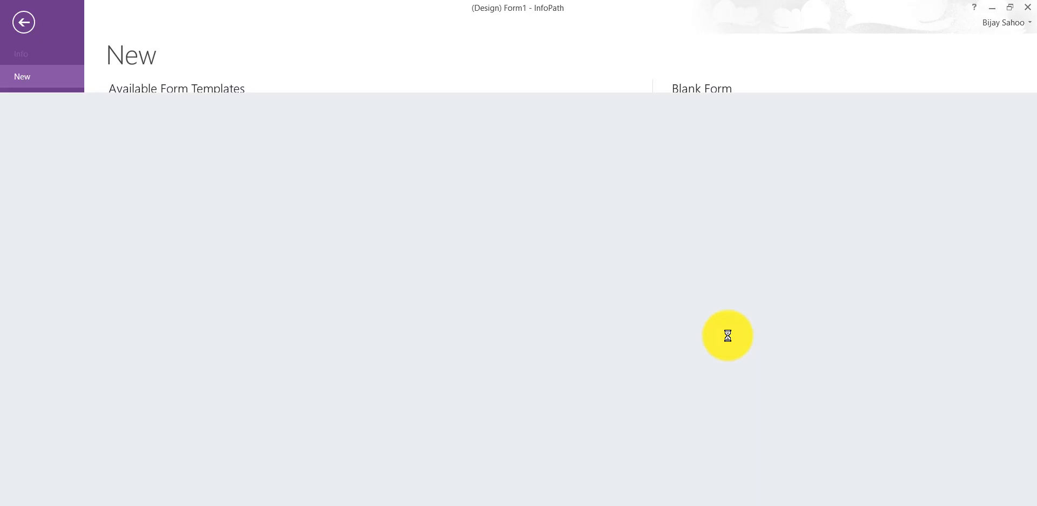
{"action": "left_click", "coordinate": [702, 87]}
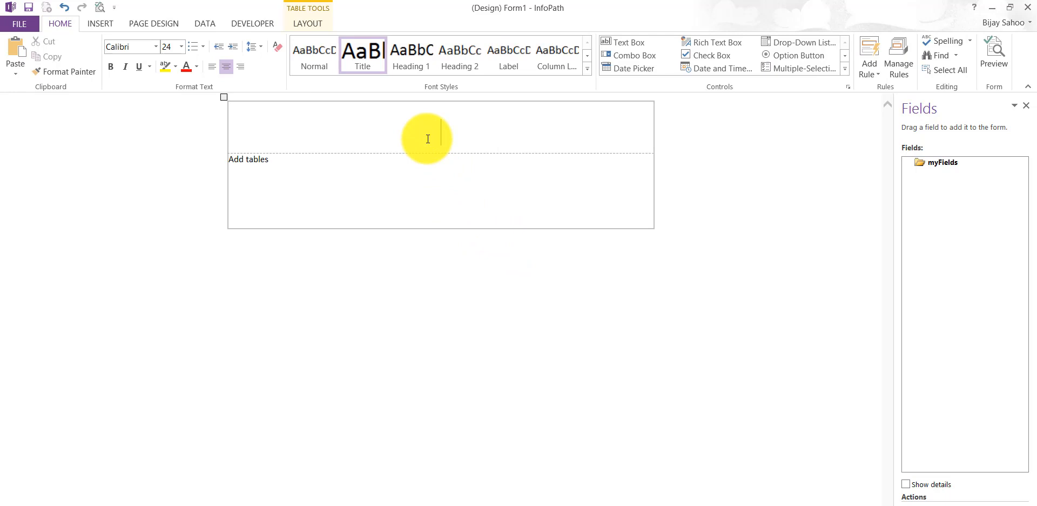
Step: Title the form 'Calculate Age'
{"action": "type", "text": "Cala"}
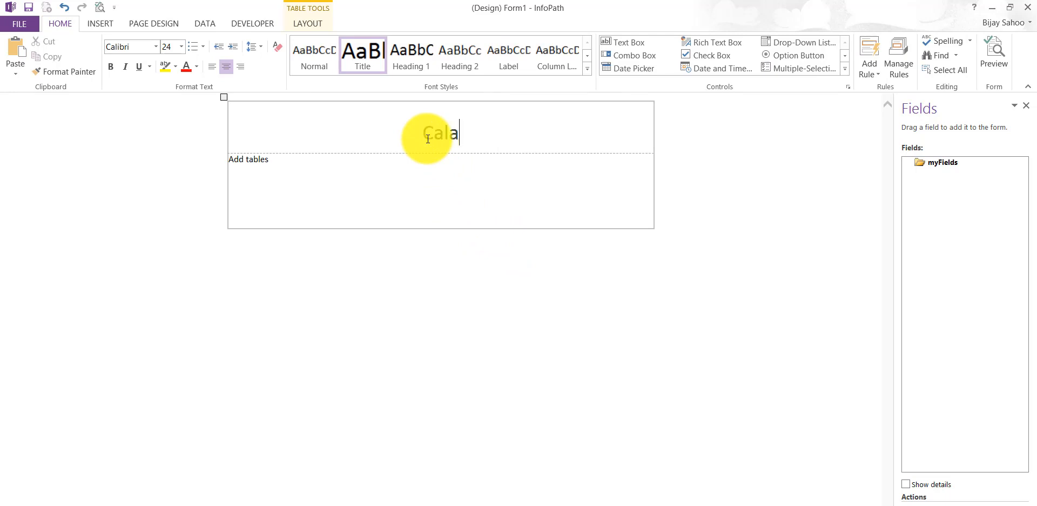
{"action": "type", "text": "culate Age"}
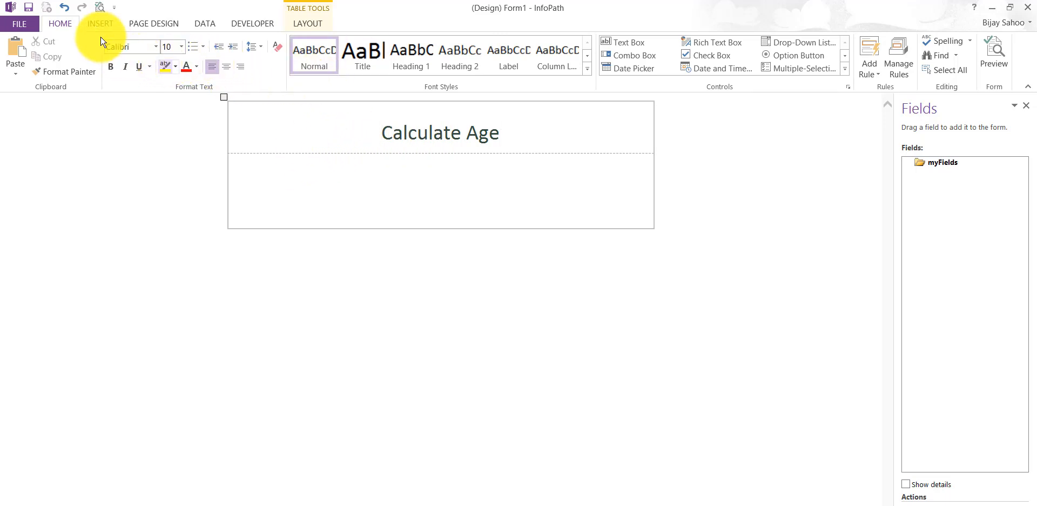
Step: Insert a one-row, four-column custom table with 'Date Of Birth' in its first cell
{"action": "left_click", "coordinate": [100, 22]}
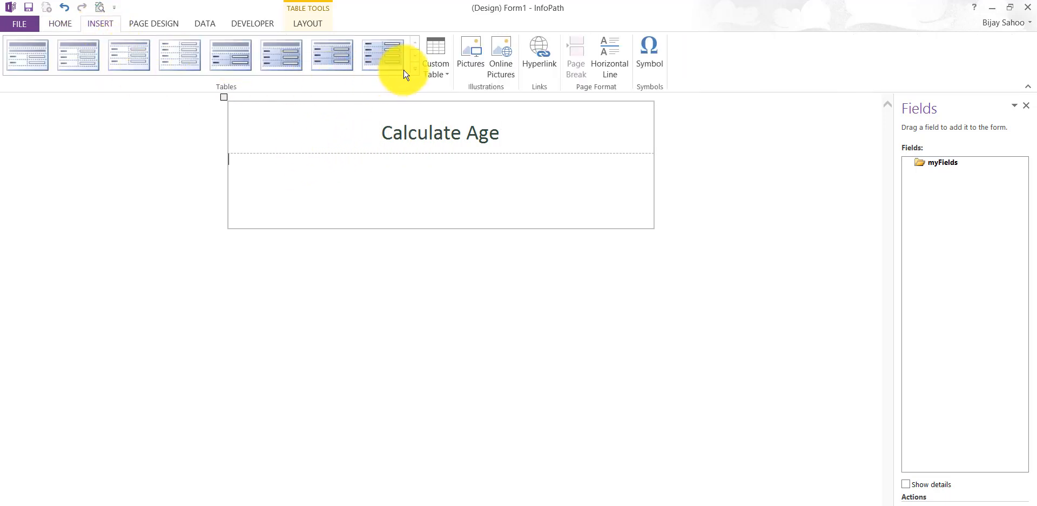
{"action": "left_click", "coordinate": [436, 55]}
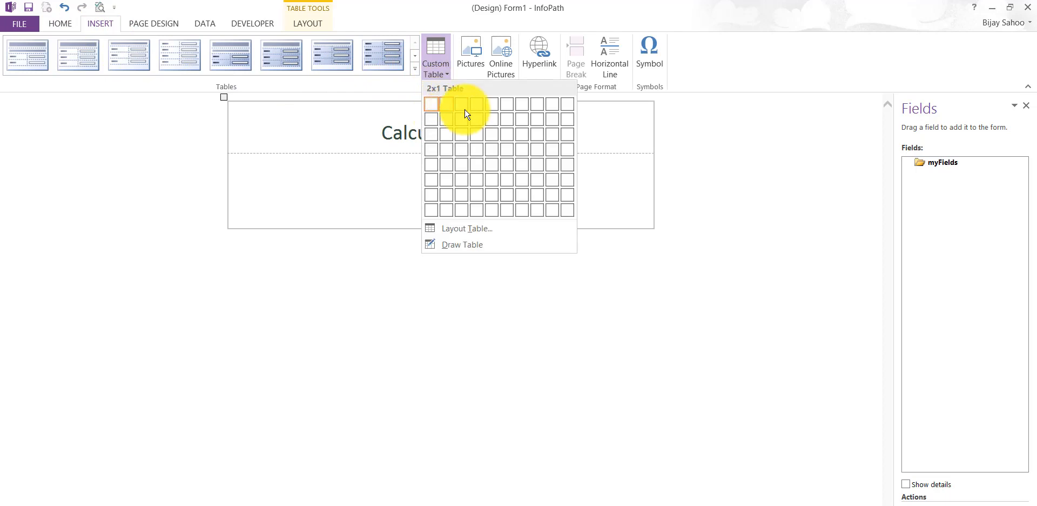
{"action": "left_click", "coordinate": [461, 113]}
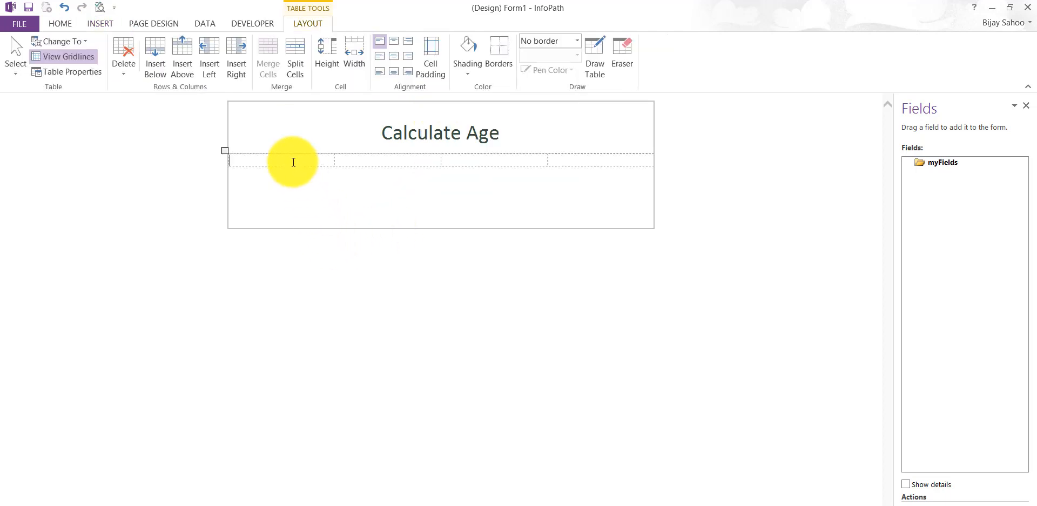
{"action": "mouse_move", "coordinate": [325, 175]}
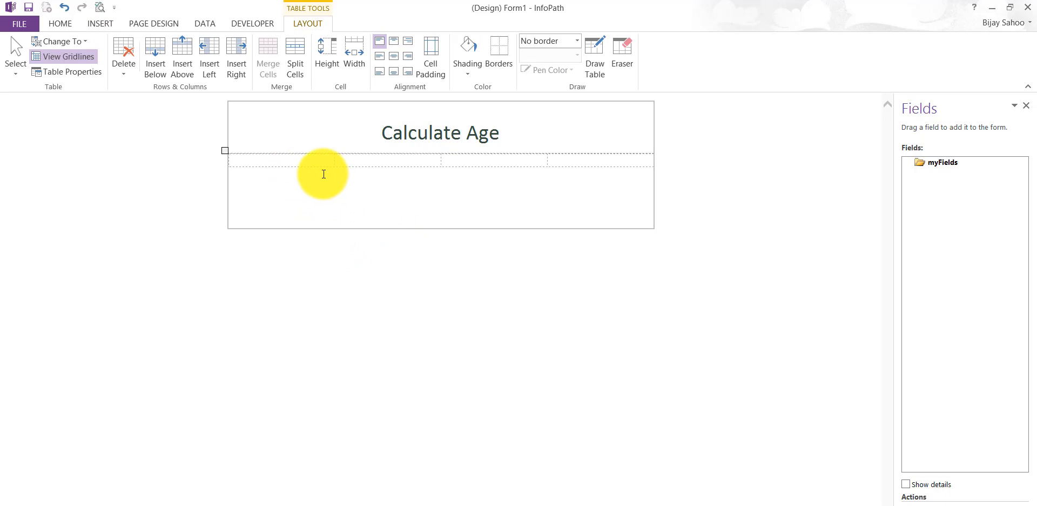
{"action": "type", "text": "Dar"}
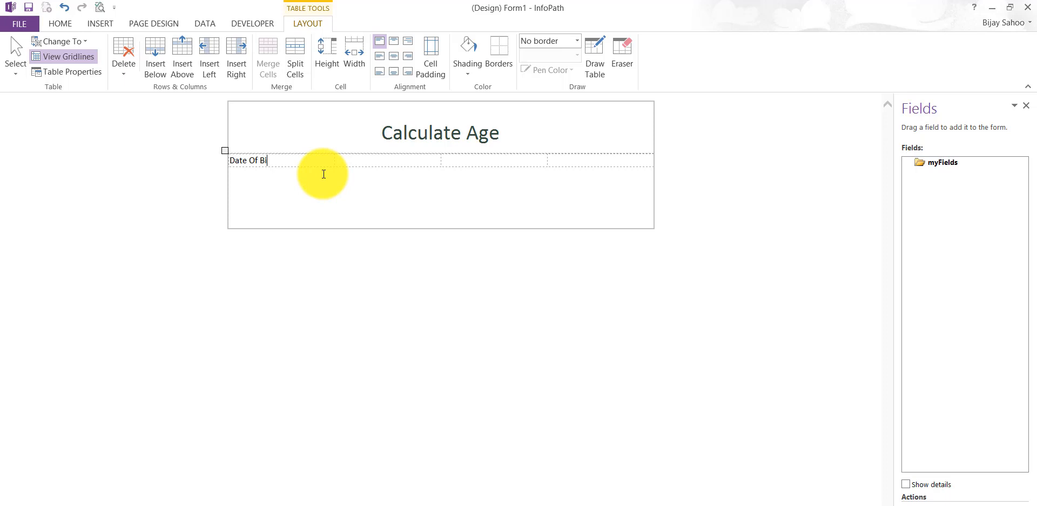
{"action": "type", "text": "rth"}
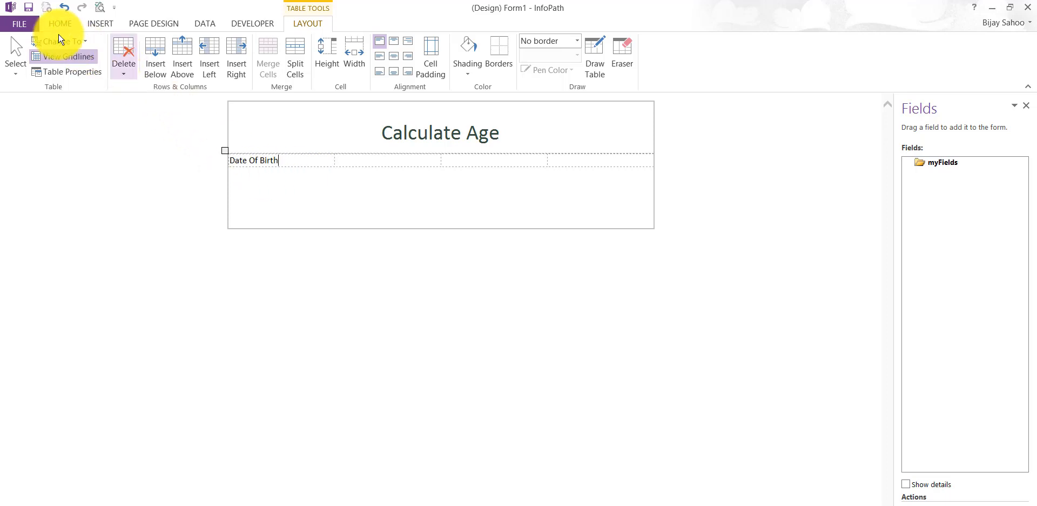
{"action": "left_click", "coordinate": [60, 23]}
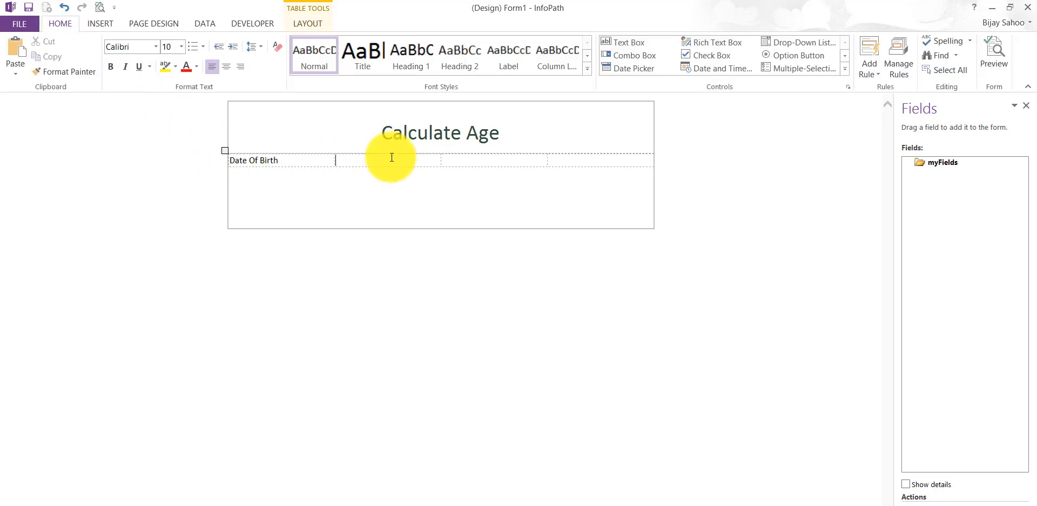
{"action": "mouse_move", "coordinate": [633, 68]}
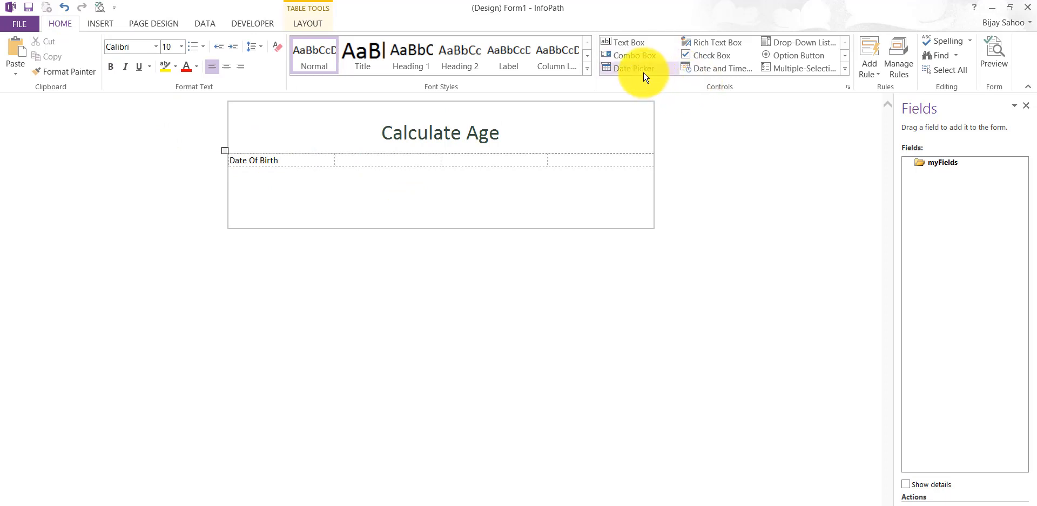
Step: Add a date picker in the second cell and rename its field from field1 to DateOfBirth
{"action": "left_click", "coordinate": [633, 68]}
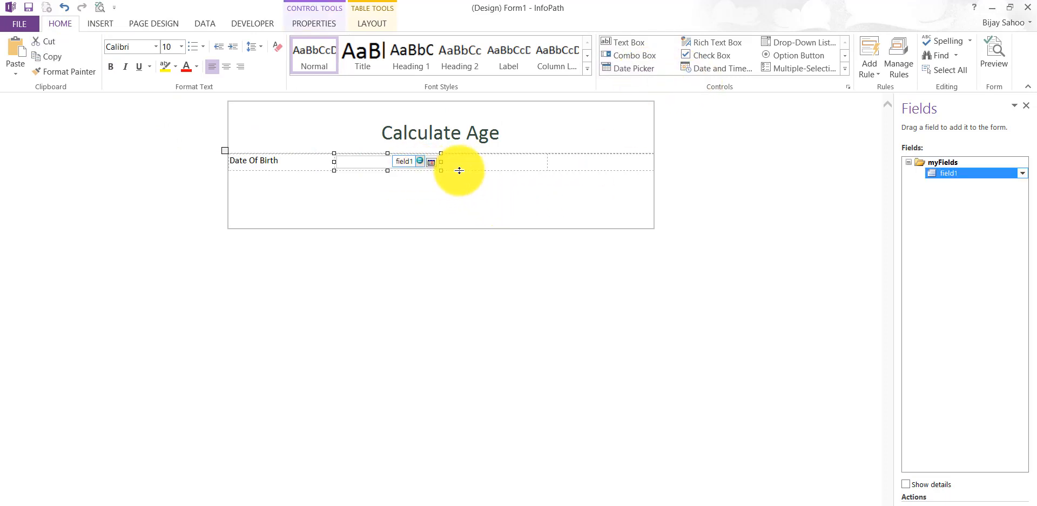
{"action": "right_click", "coordinate": [950, 173]}
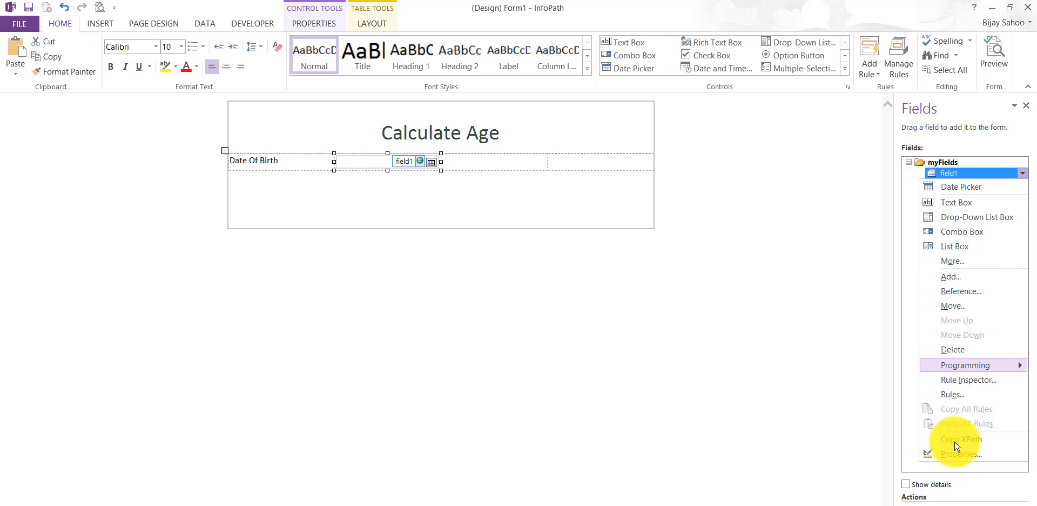
{"action": "left_click", "coordinate": [959, 453]}
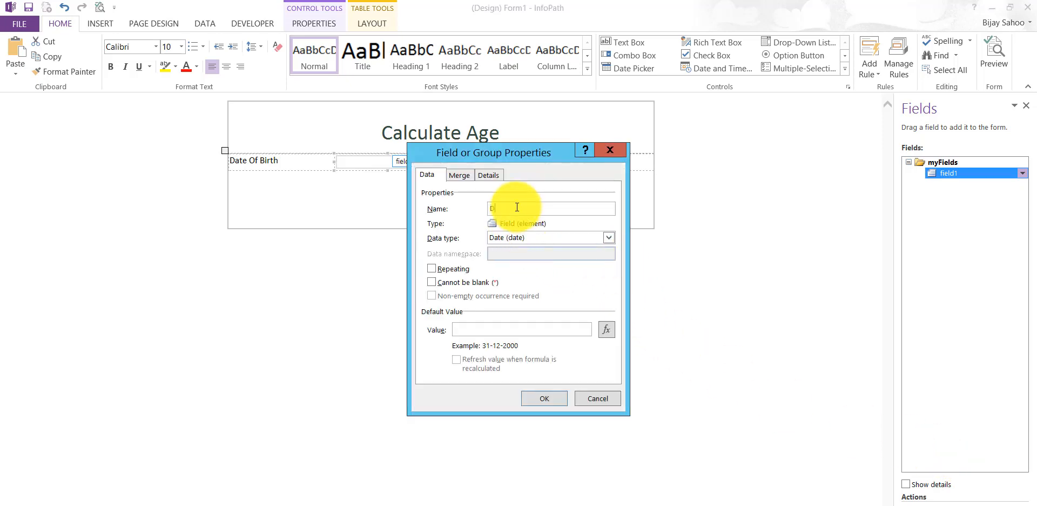
{"action": "type", "text": "DateOfBirth"}
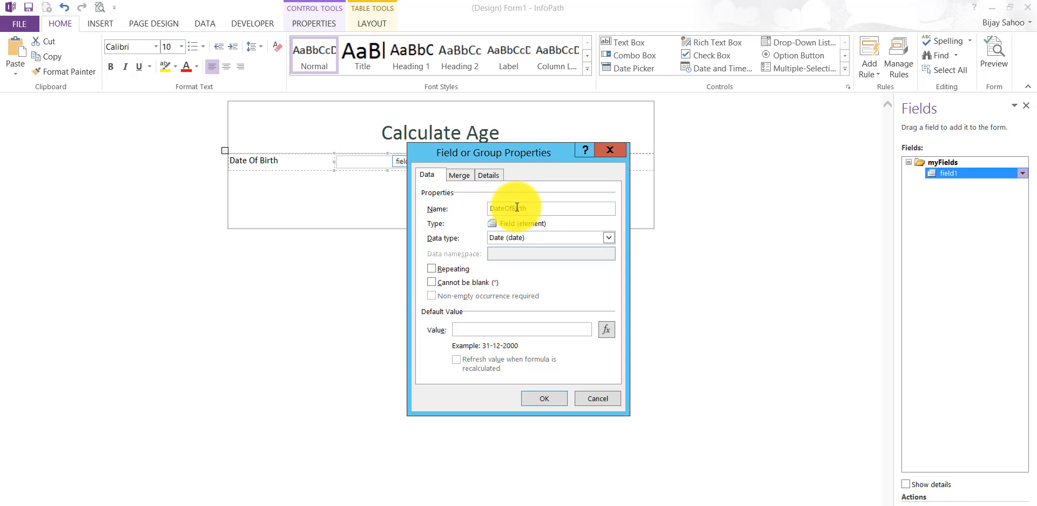
{"action": "left_click", "coordinate": [544, 398]}
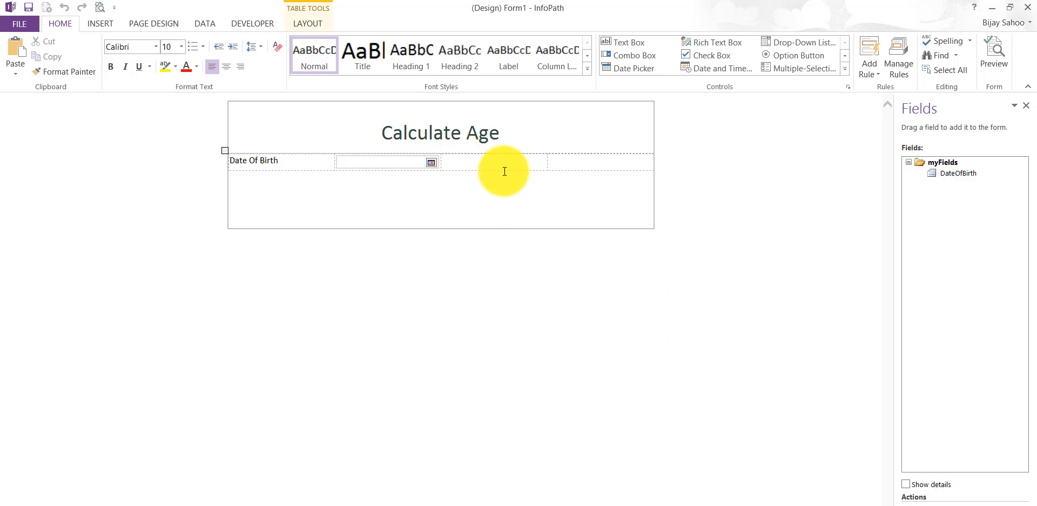
Step: Label the third cell 'Age (in Years)' and rename the age text box's field from field2 to Years
{"action": "type", "text": "Age (in Years"}
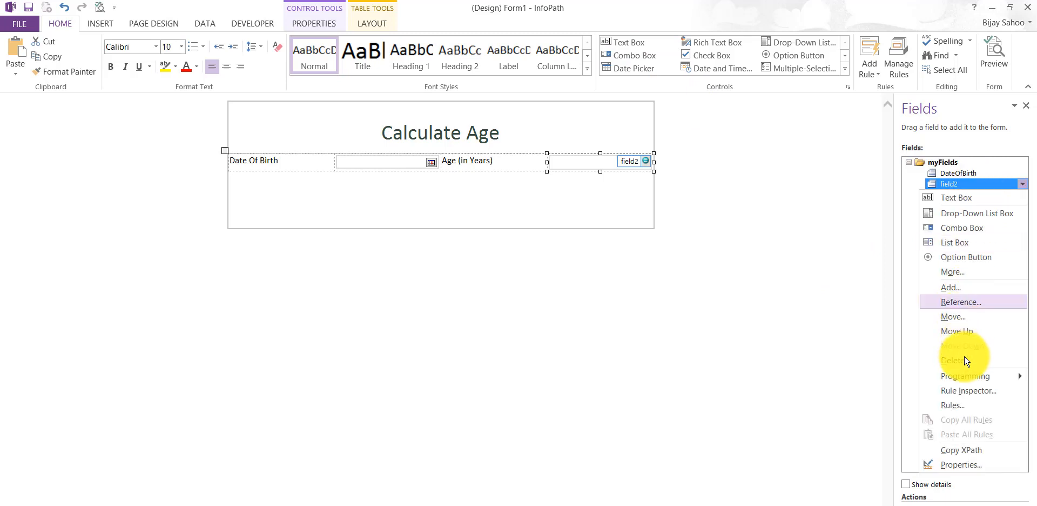
{"action": "left_click", "coordinate": [961, 464]}
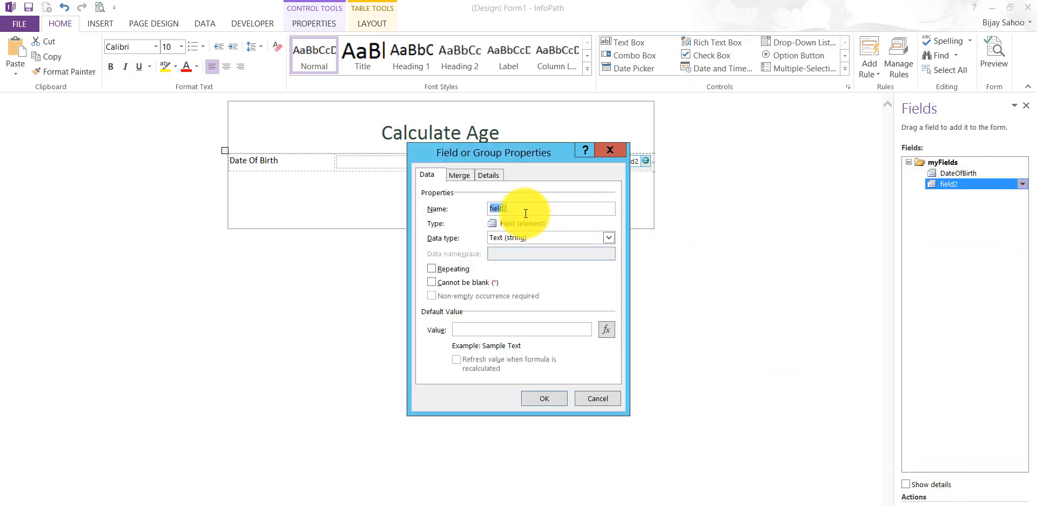
{"action": "type", "text": "Years"}
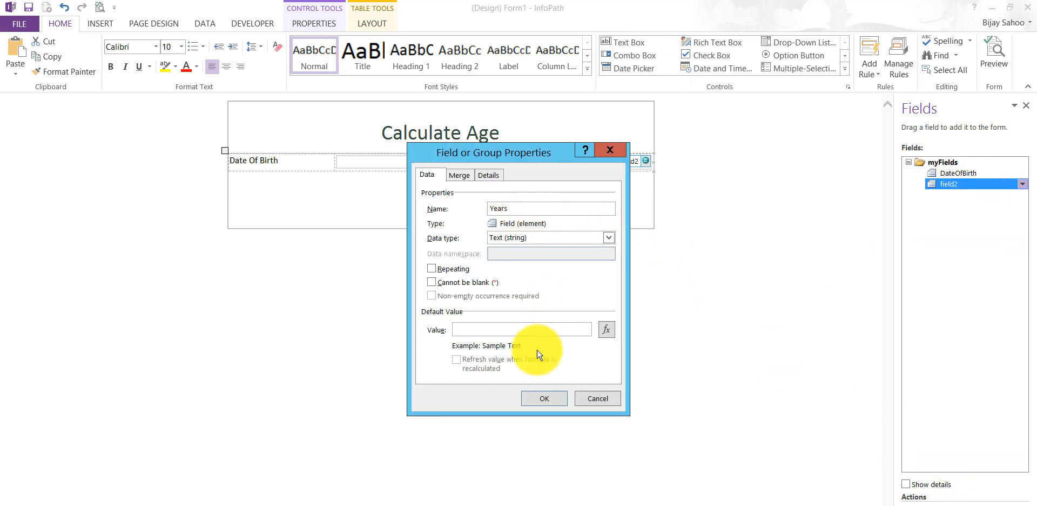
{"action": "left_click", "coordinate": [544, 398]}
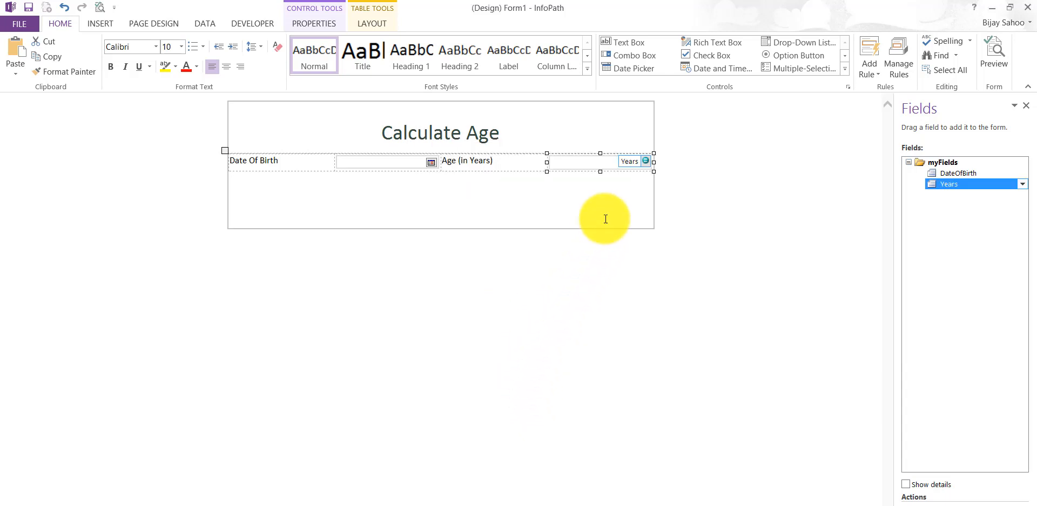
{"action": "mouse_move", "coordinate": [599, 194]}
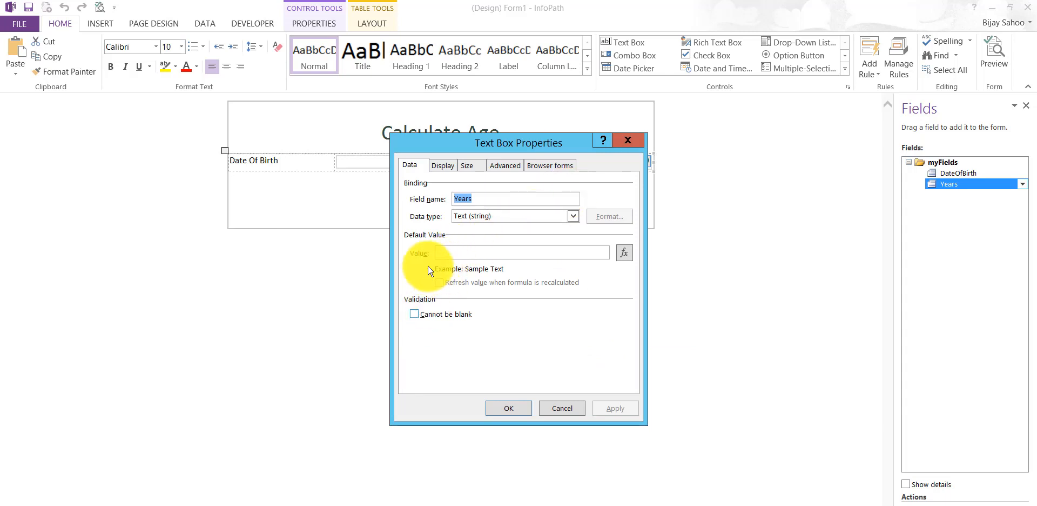
Step: Show the Display settings in the Years text box's properties to make it read-only
{"action": "left_click", "coordinate": [443, 166]}
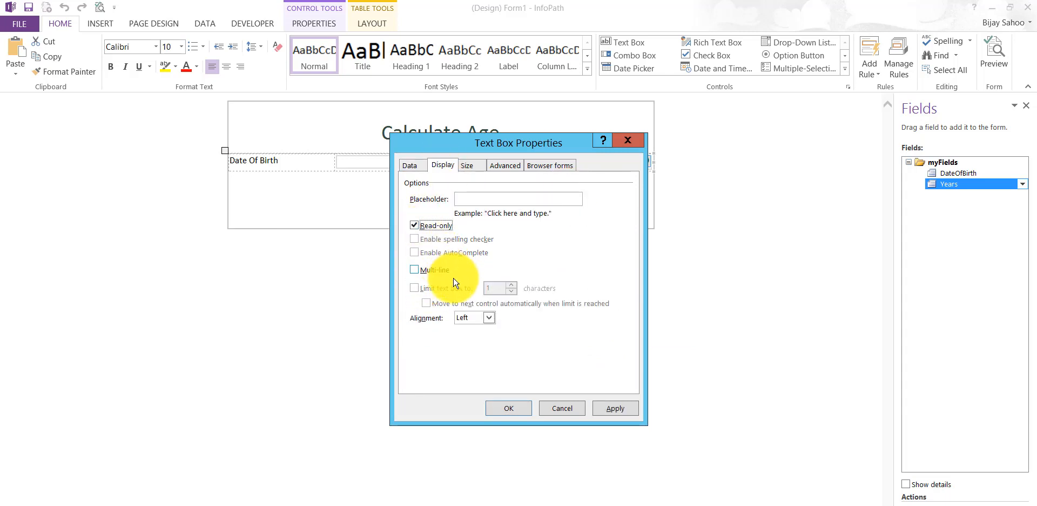
{"action": "mouse_move", "coordinate": [470, 296]}
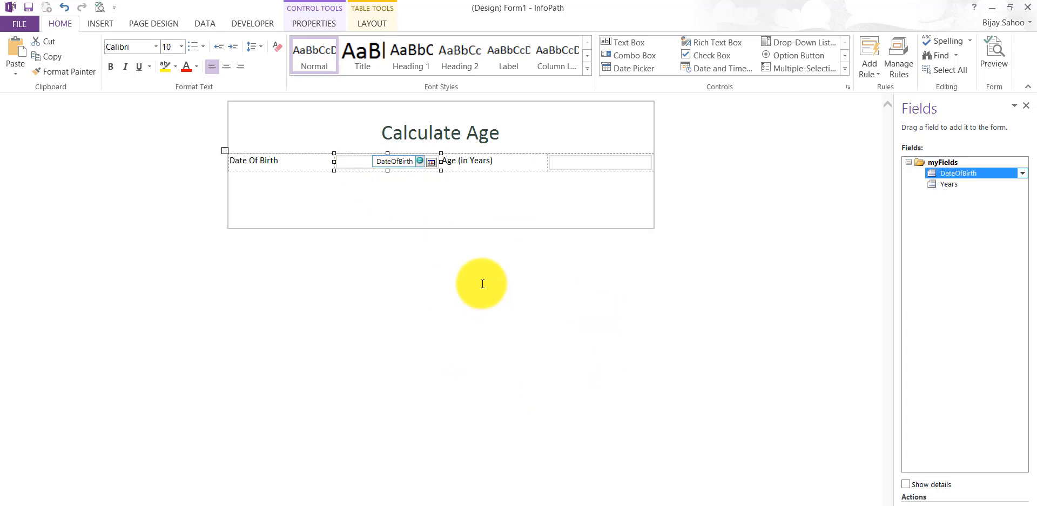
{"action": "mouse_move", "coordinate": [367, 169]}
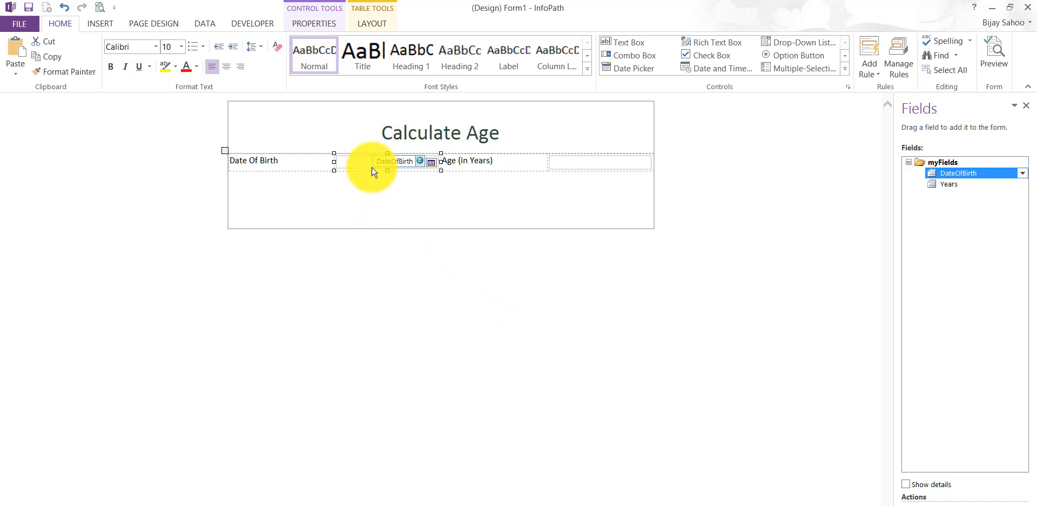
Step: Show the Manage Rules pane for the DateOfBirth date picker
{"action": "right_click", "coordinate": [393, 162]}
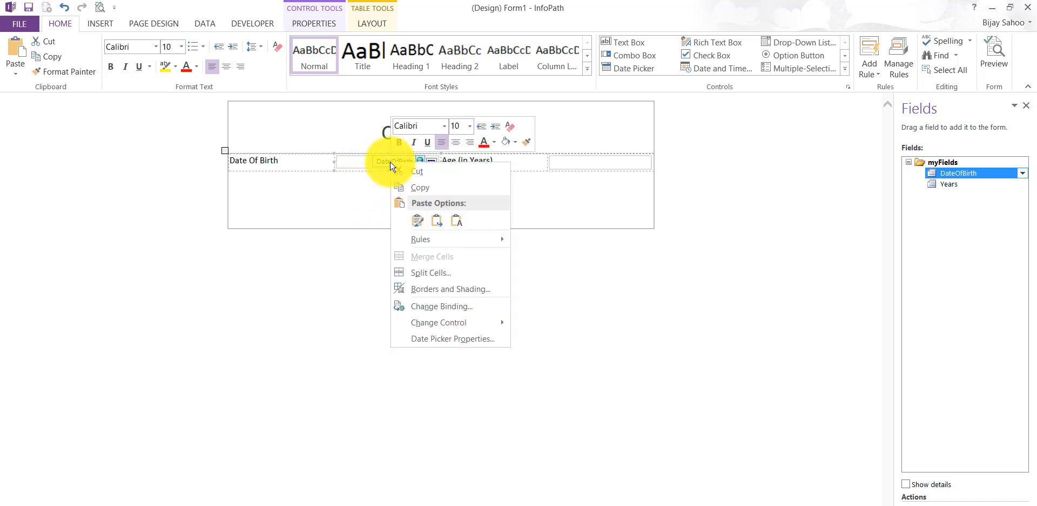
{"action": "mouse_move", "coordinate": [420, 238]}
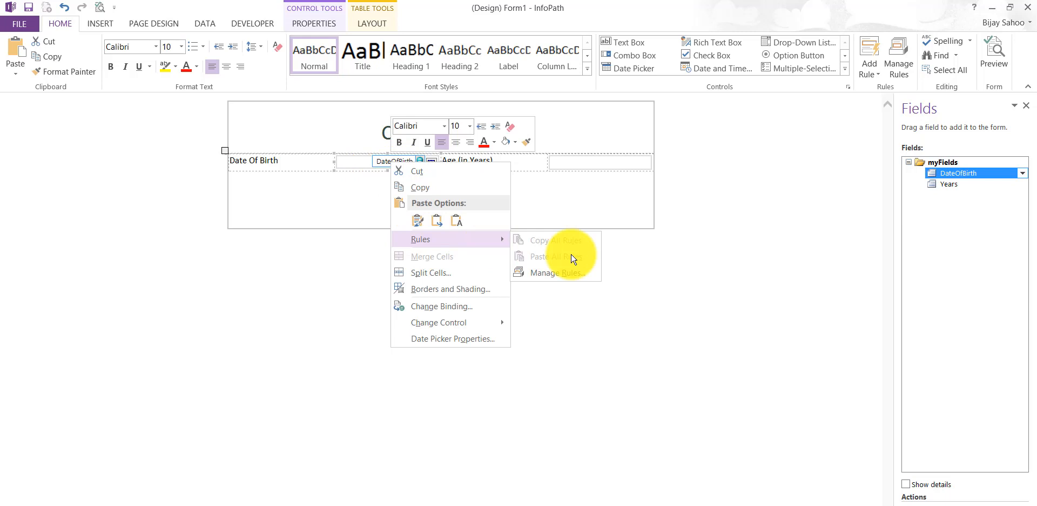
{"action": "left_click", "coordinate": [557, 272]}
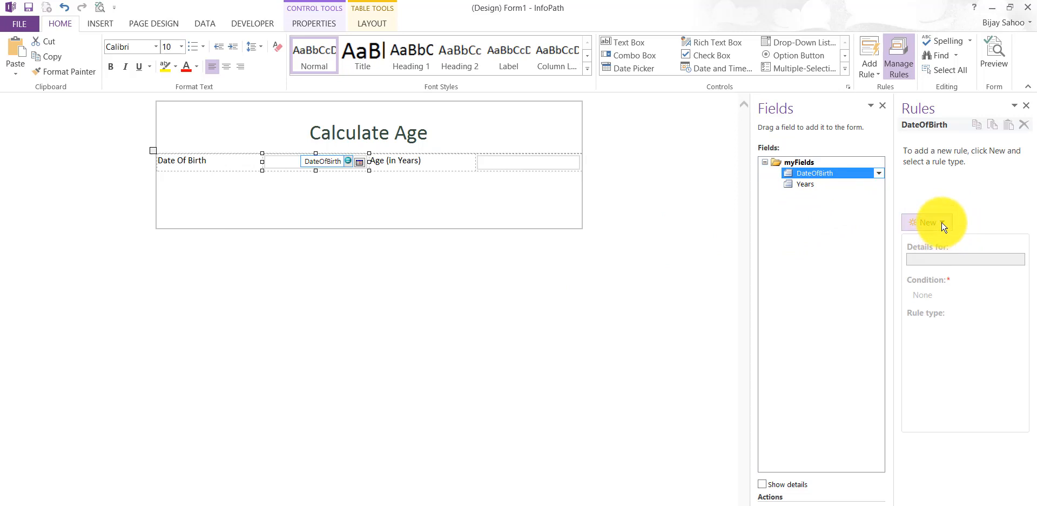
Step: Add an action rule named 'Calculate Age Rule' with a set-a-field's-value action
{"action": "left_click", "coordinate": [925, 221]}
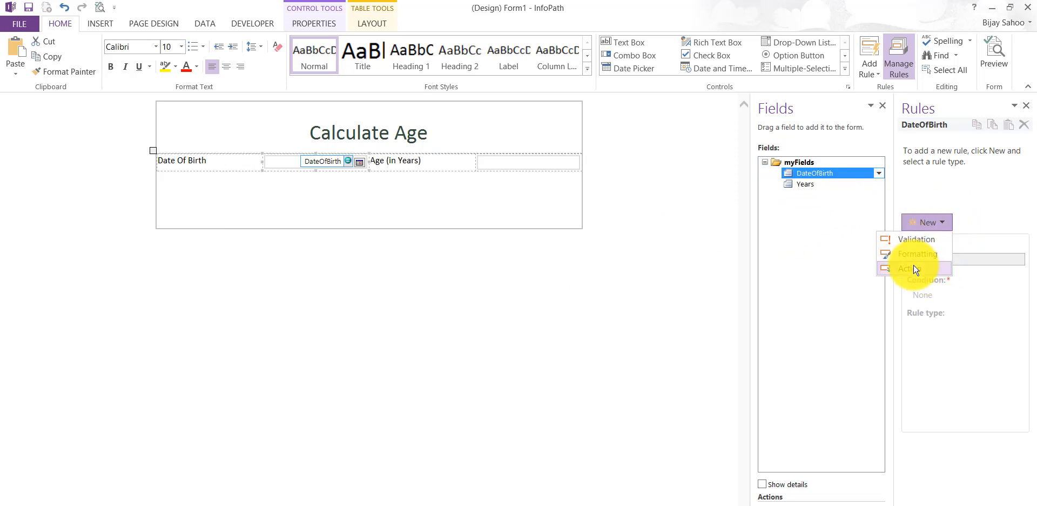
{"action": "left_click", "coordinate": [907, 268]}
{"action": "type", "text": "Calcual"}
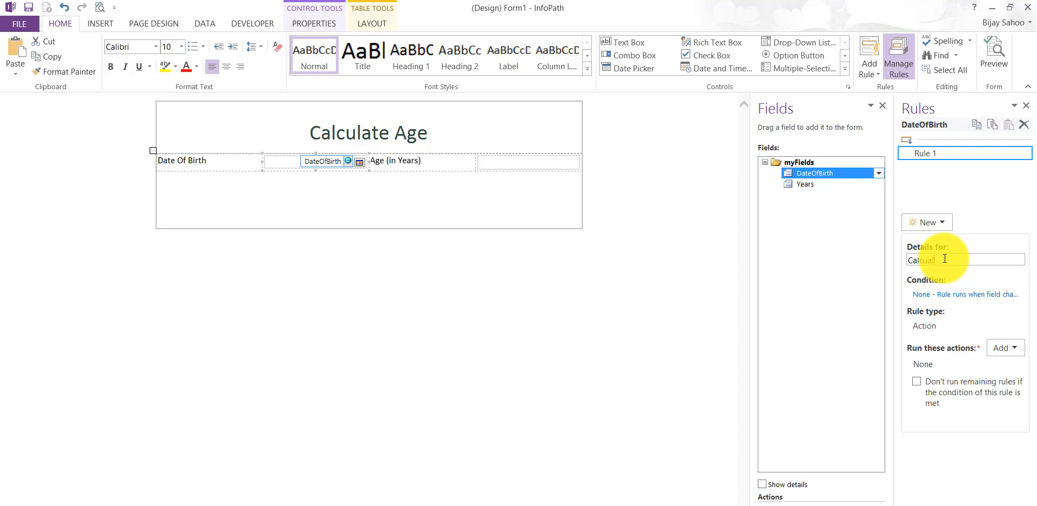
{"action": "type", "text": "ate Age Rule"}
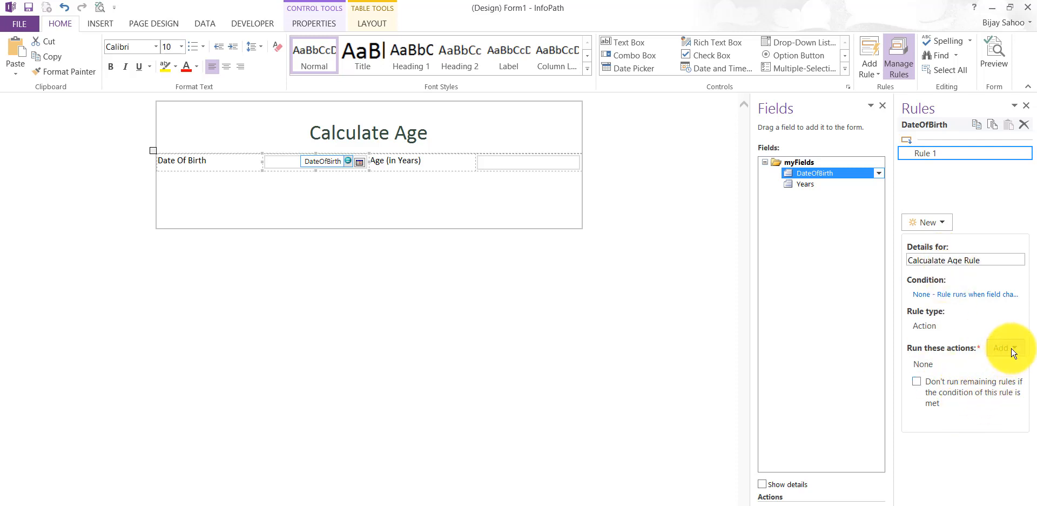
{"action": "left_click", "coordinate": [1004, 348]}
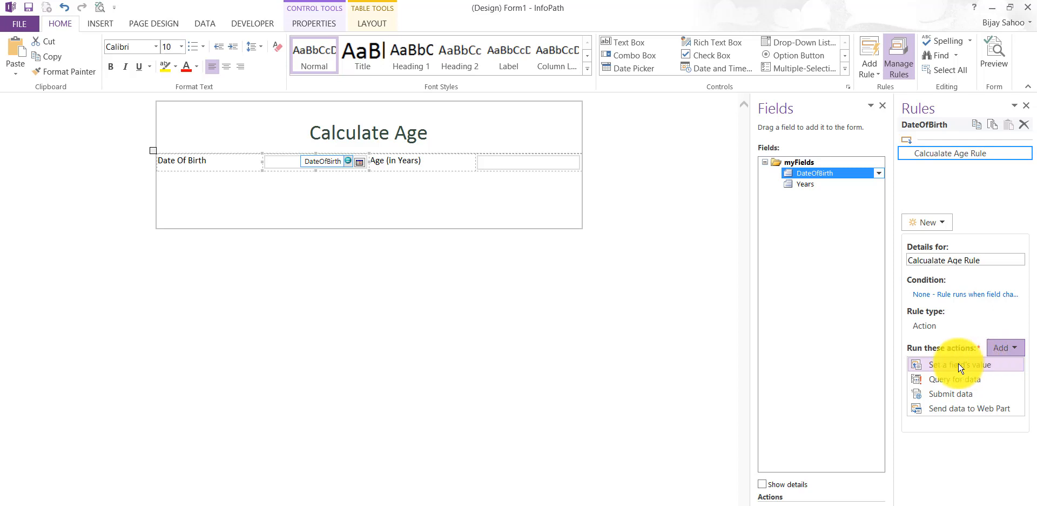
{"action": "left_click", "coordinate": [961, 364]}
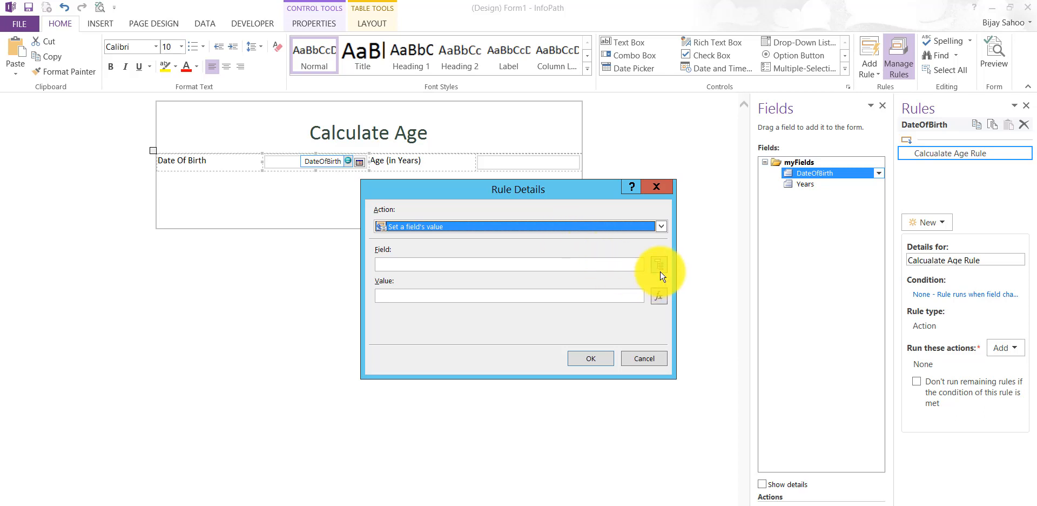
Step: Target the Years field in the set-value action and select the age formula in Notepad
{"action": "left_click", "coordinate": [658, 263]}
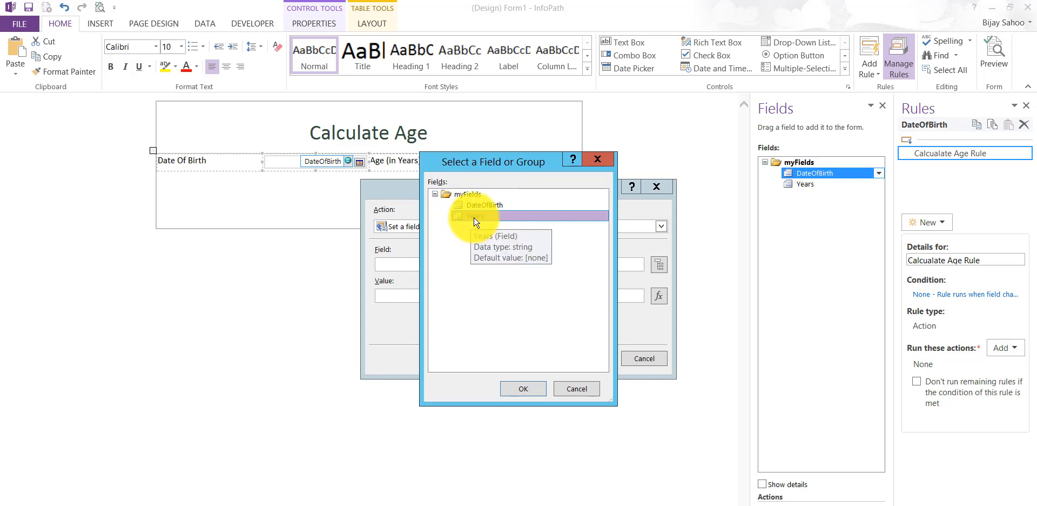
{"action": "left_click", "coordinate": [522, 389]}
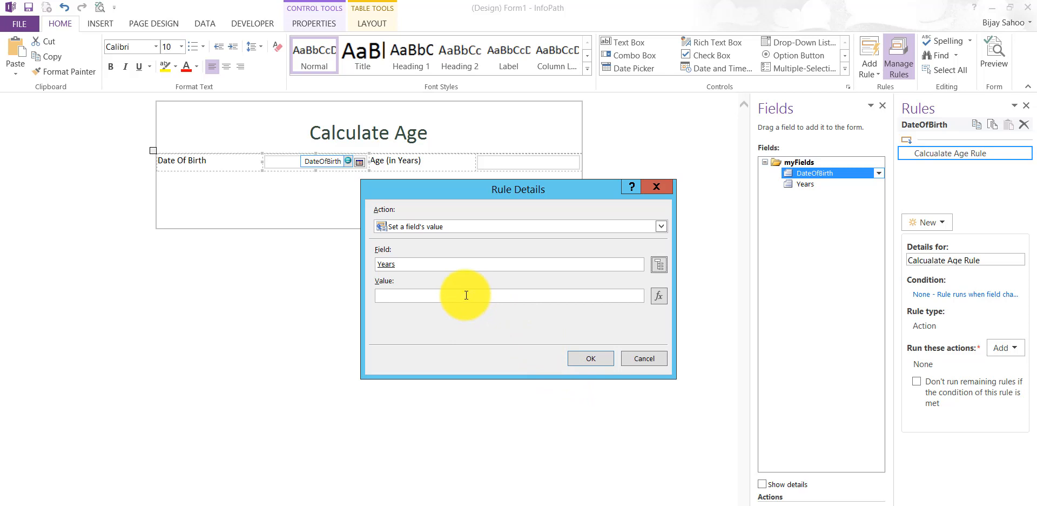
{"action": "mouse_move", "coordinate": [436, 277]}
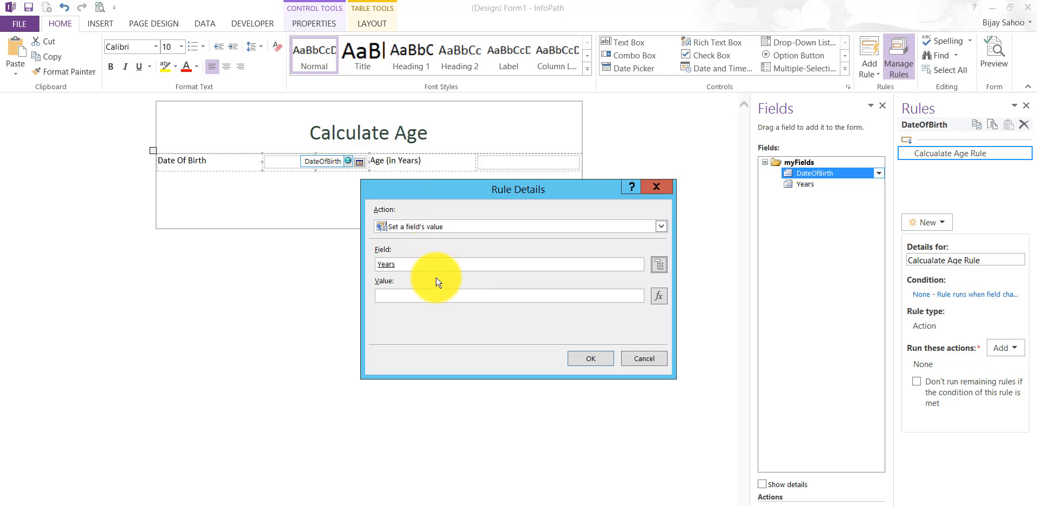
{"action": "mouse_move", "coordinate": [439, 281]}
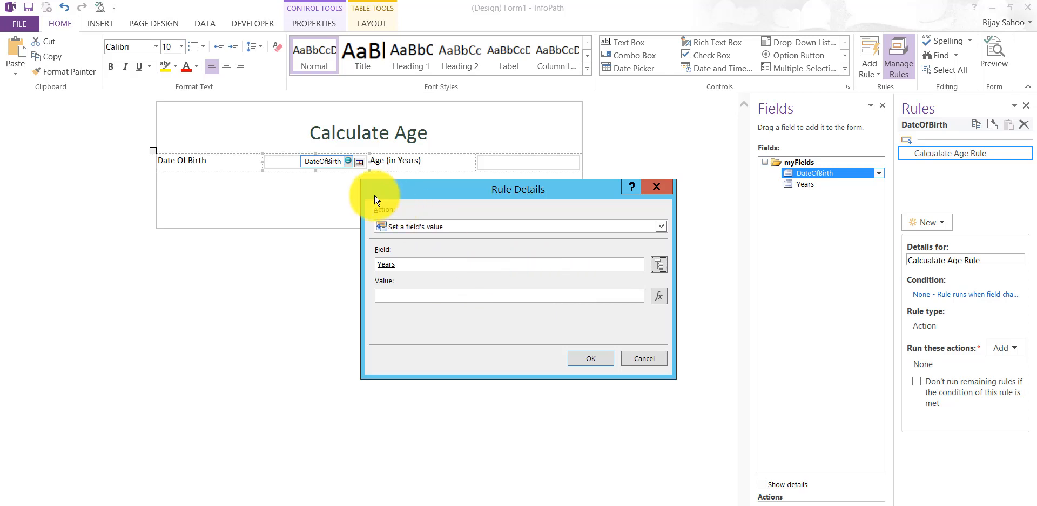
{"action": "mouse_move", "coordinate": [496, 289]}
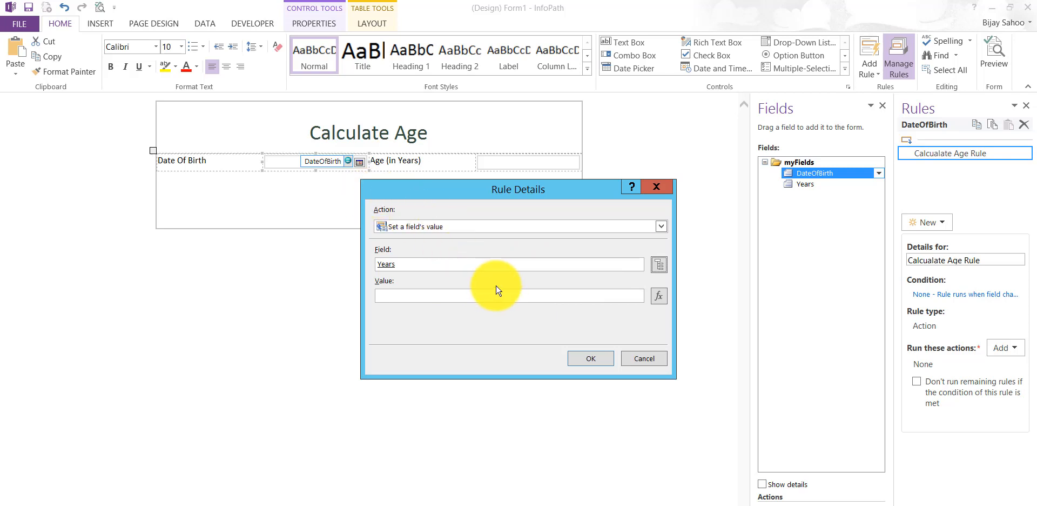
{"action": "mouse_move", "coordinate": [540, 279]}
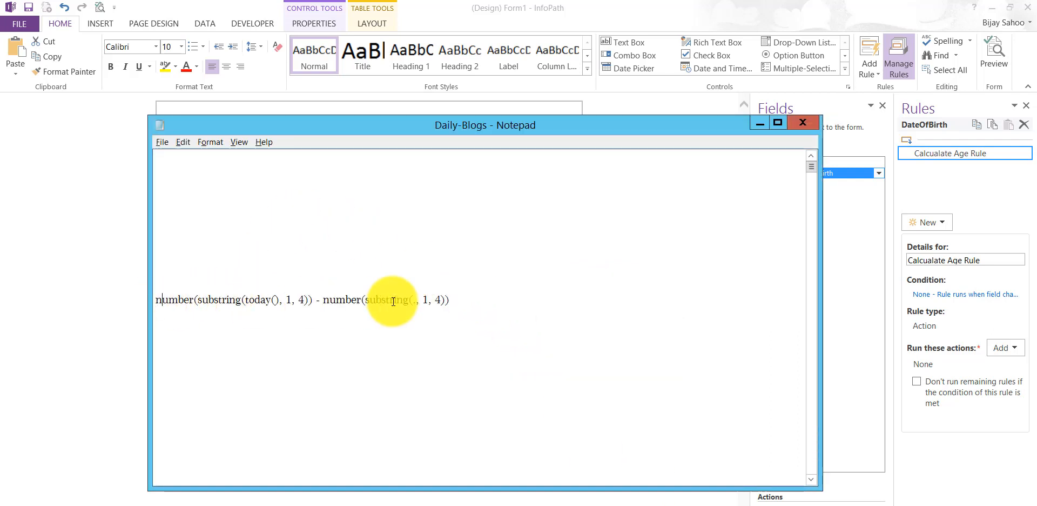
{"action": "left_click_drag", "start_coordinate": [156, 299], "coordinate": [448, 299]}
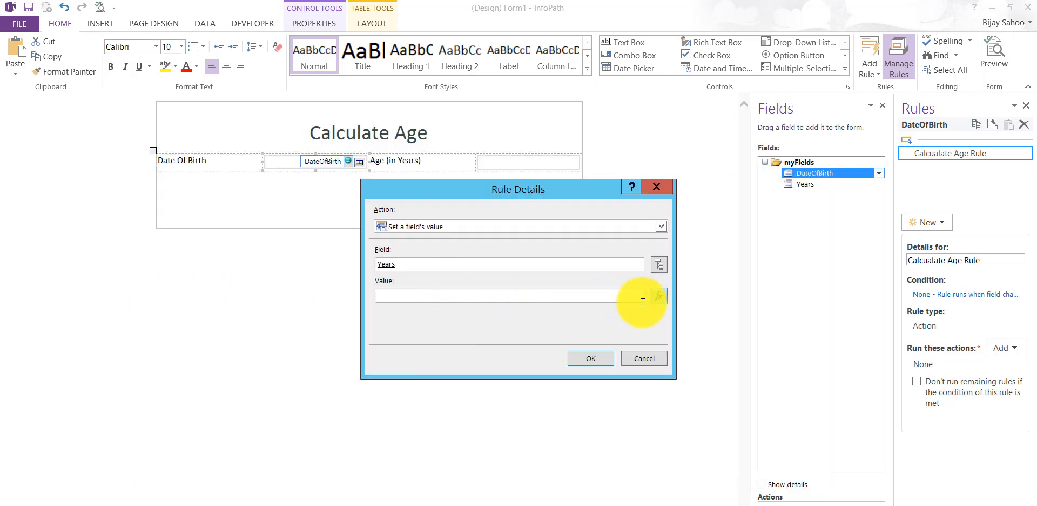
Step: Enter and verify a year-difference formula using today and DateOfBirth as the Years value, and confirm the action
{"action": "left_click", "coordinate": [659, 296]}
{"action": "type", "text": "number(substring(today(), 1, 4)) - number(substring(, 1, 4))"}
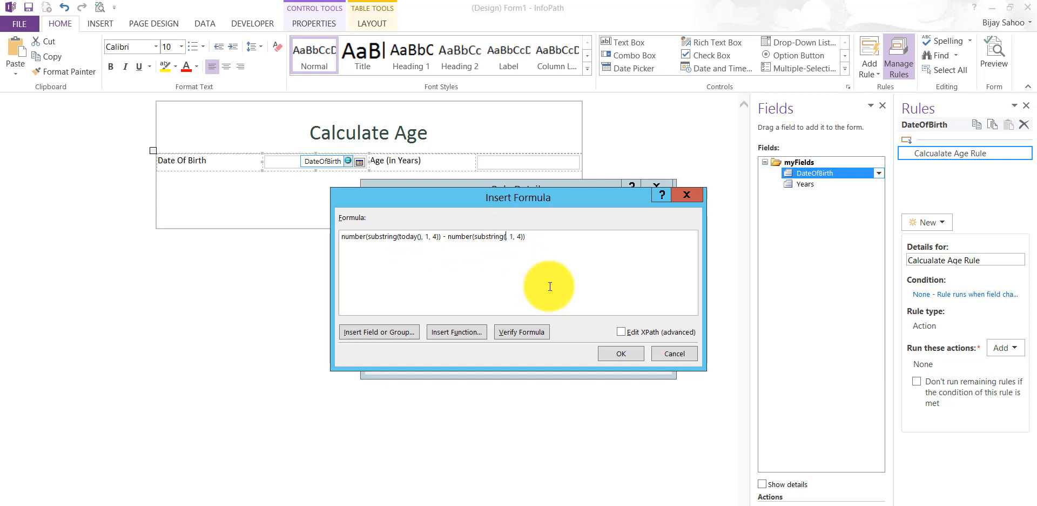
{"action": "left_click", "coordinate": [378, 332]}
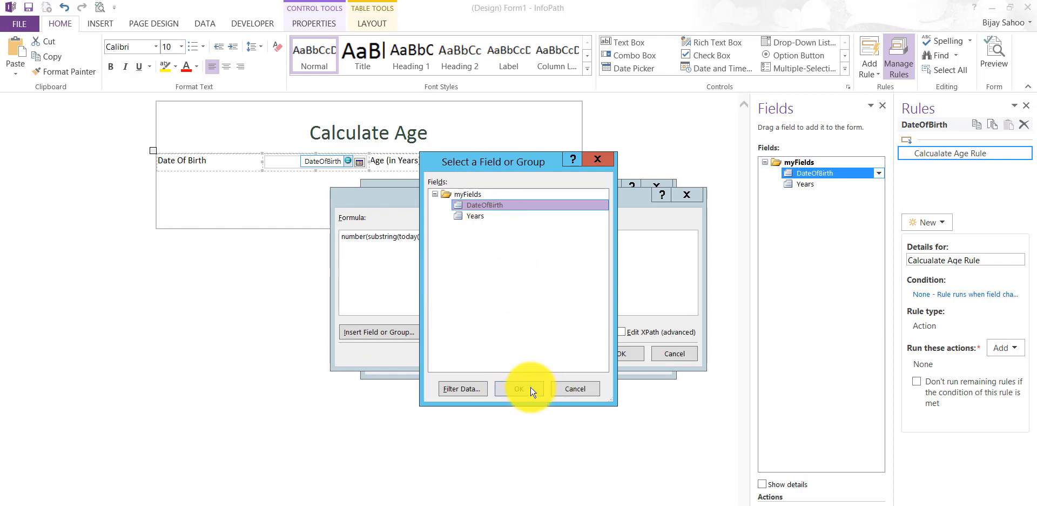
{"action": "left_click", "coordinate": [519, 389]}
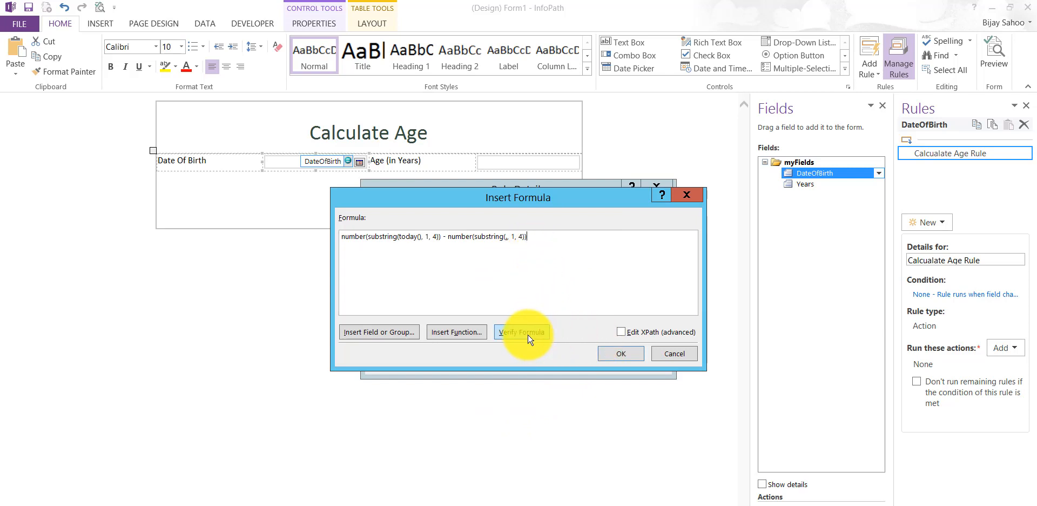
{"action": "left_click", "coordinate": [522, 332]}
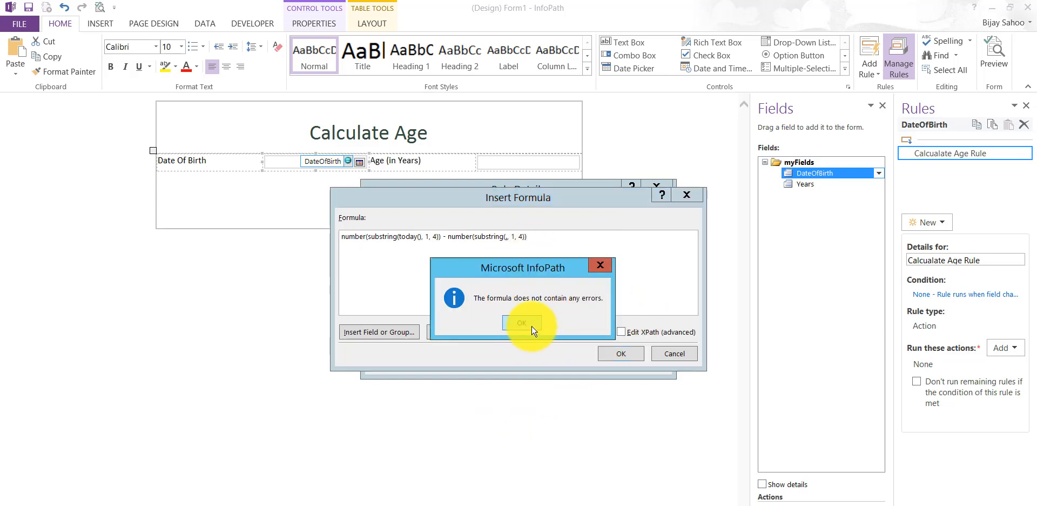
{"action": "left_click", "coordinate": [521, 323]}
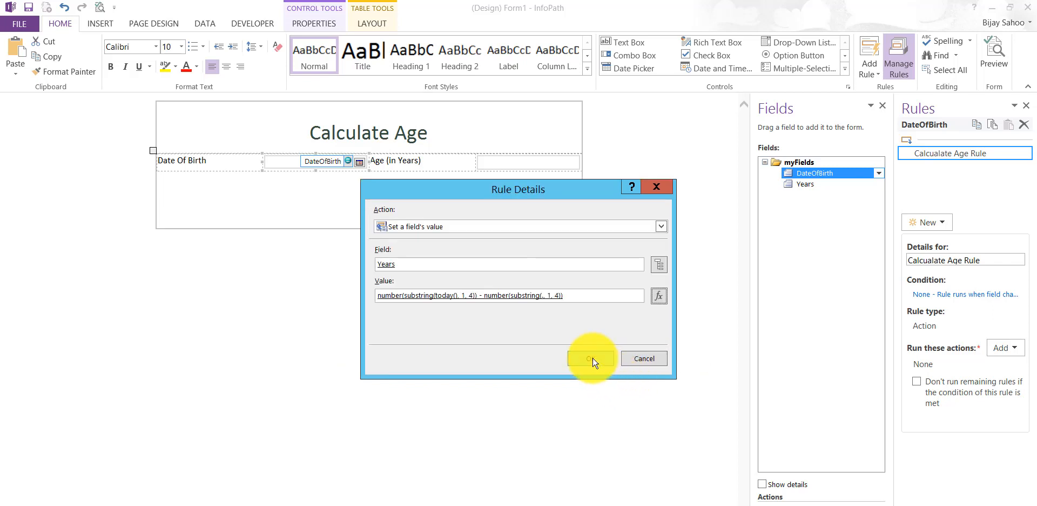
{"action": "left_click", "coordinate": [591, 358]}
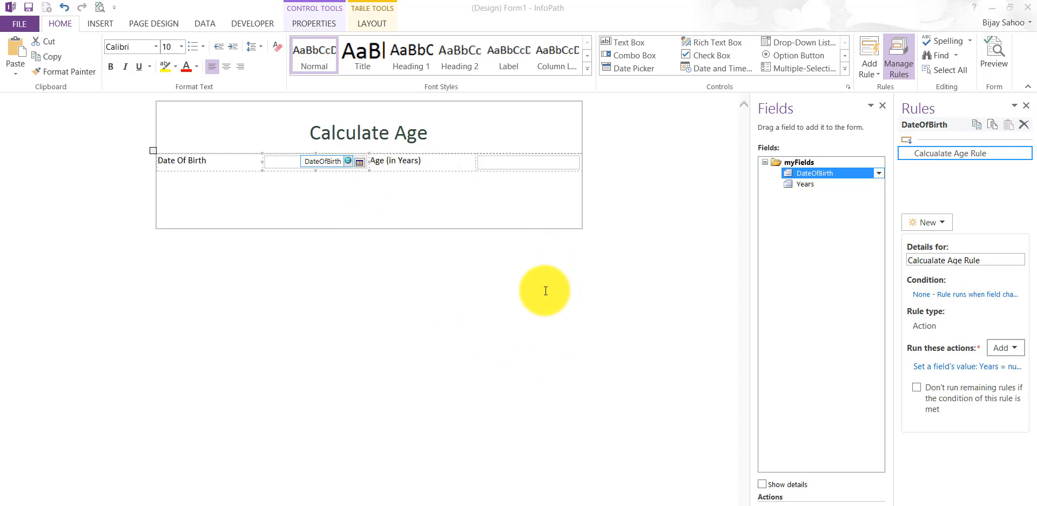
{"action": "mouse_move", "coordinate": [468, 244]}
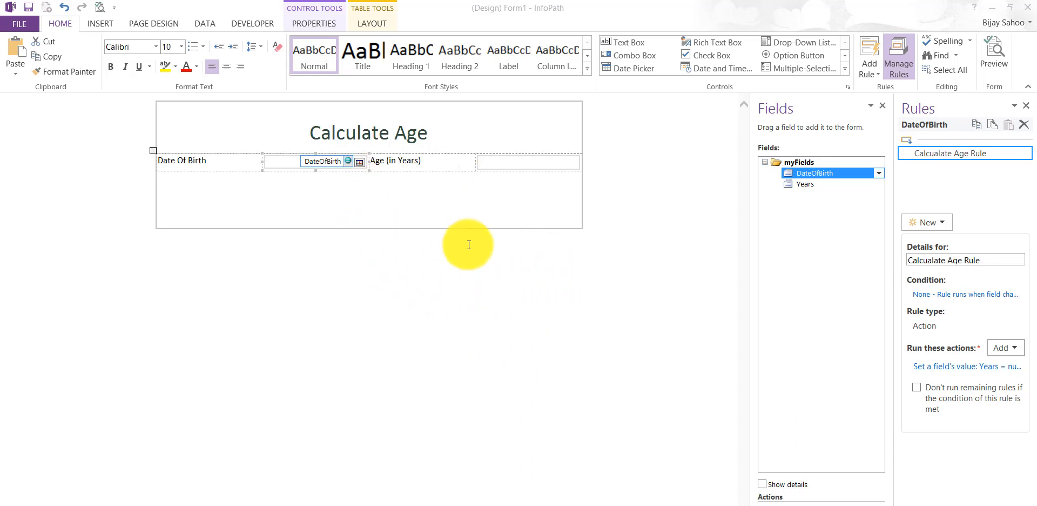
{"action": "mouse_move", "coordinate": [581, 242]}
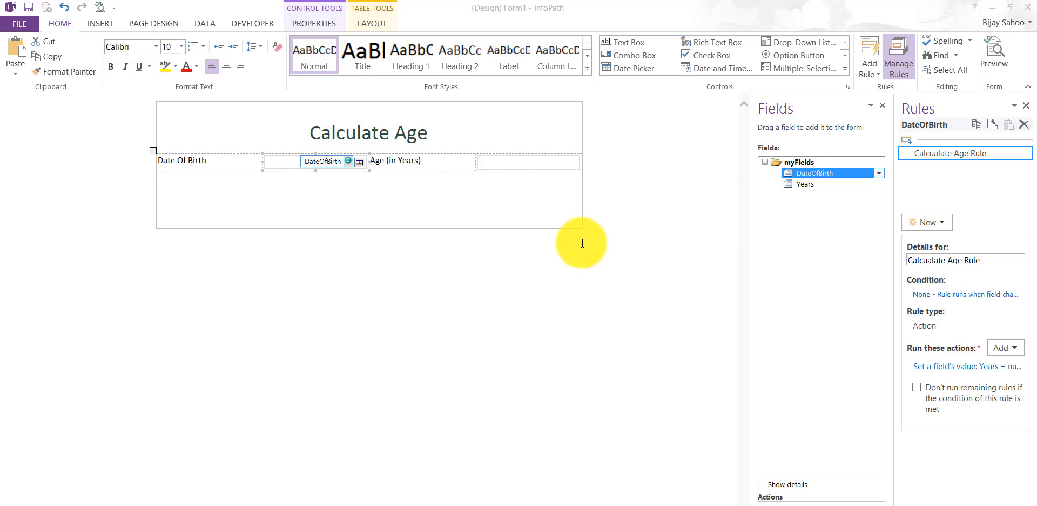
{"action": "mouse_move", "coordinate": [571, 243]}
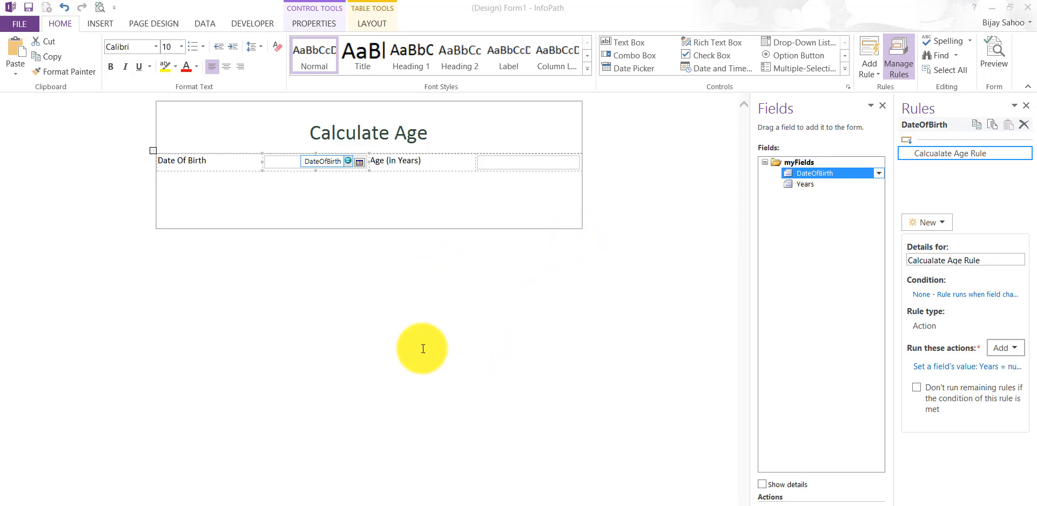
{"action": "mouse_move", "coordinate": [108, 145]}
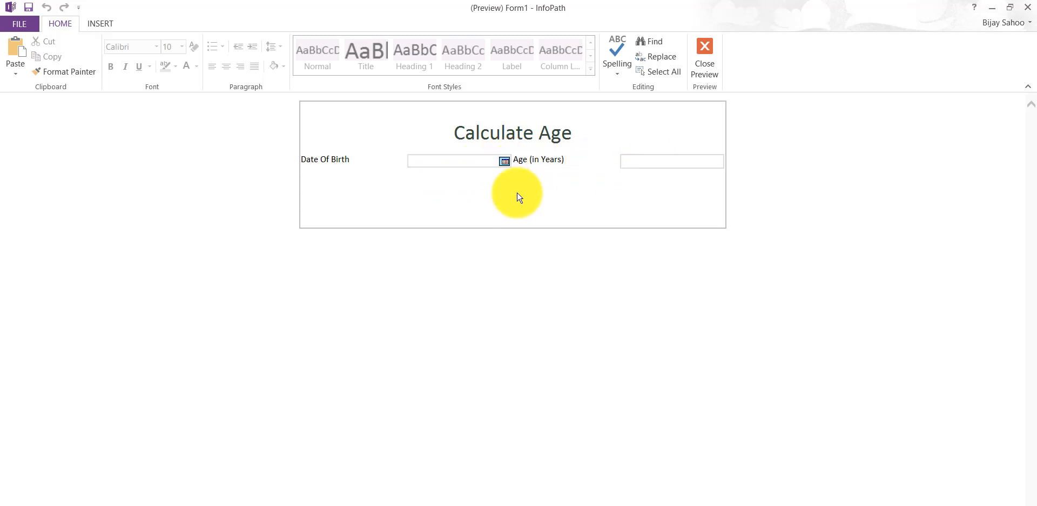
Step: Pick birth date 12-07-2000 in preview, see Age show 19, and return to design view
{"action": "left_click", "coordinate": [504, 160]}
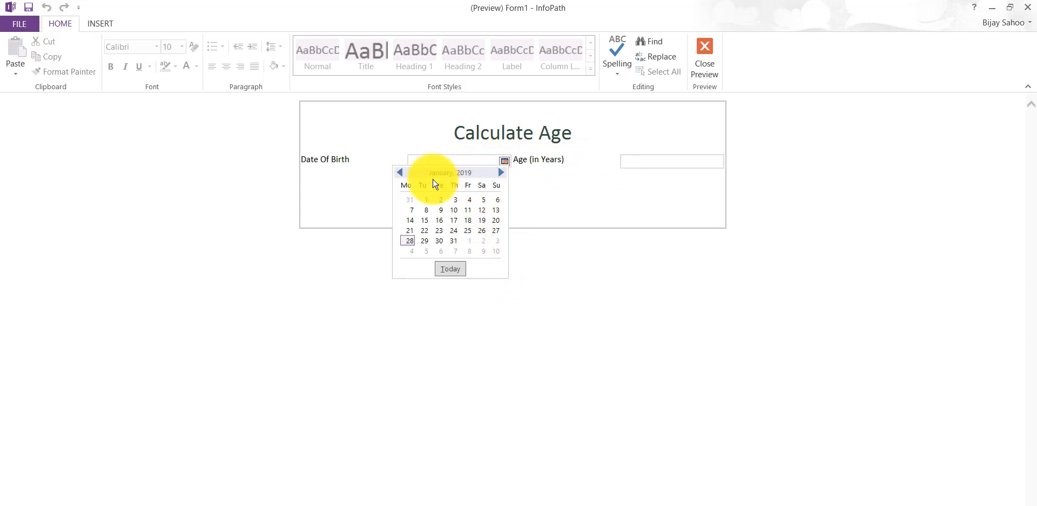
{"action": "mouse_move", "coordinate": [441, 202]}
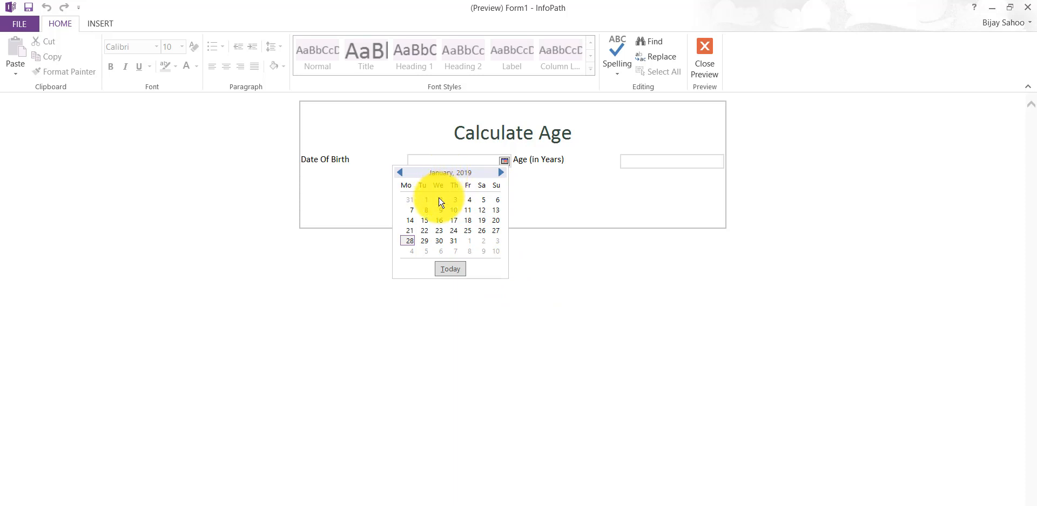
{"action": "left_click", "coordinate": [399, 172]}
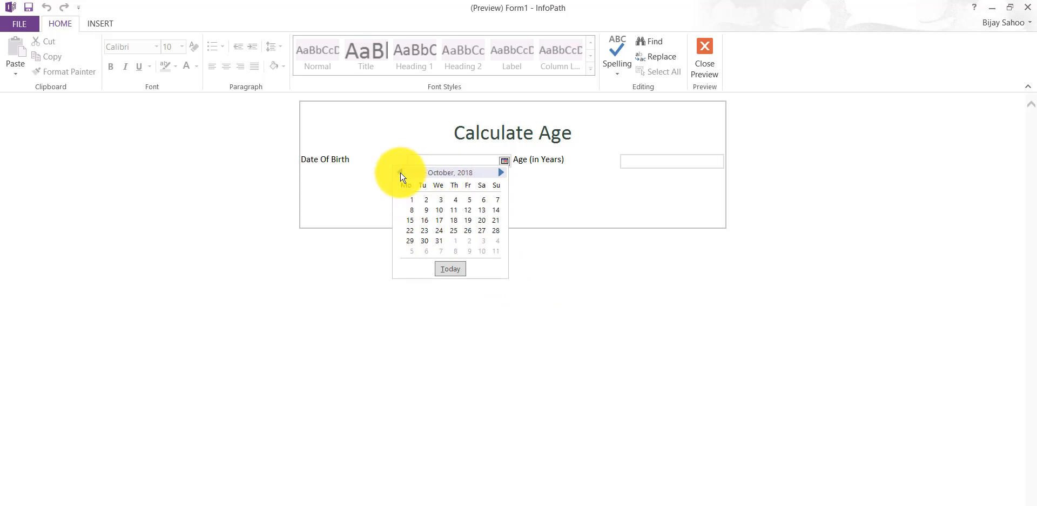
{"action": "left_click", "coordinate": [400, 172]}
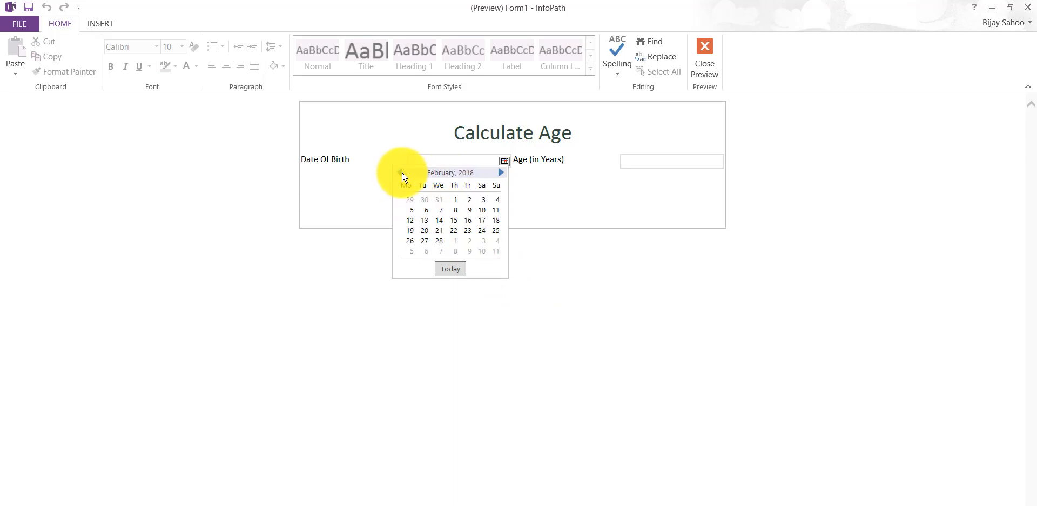
{"action": "left_click", "coordinate": [400, 172]}
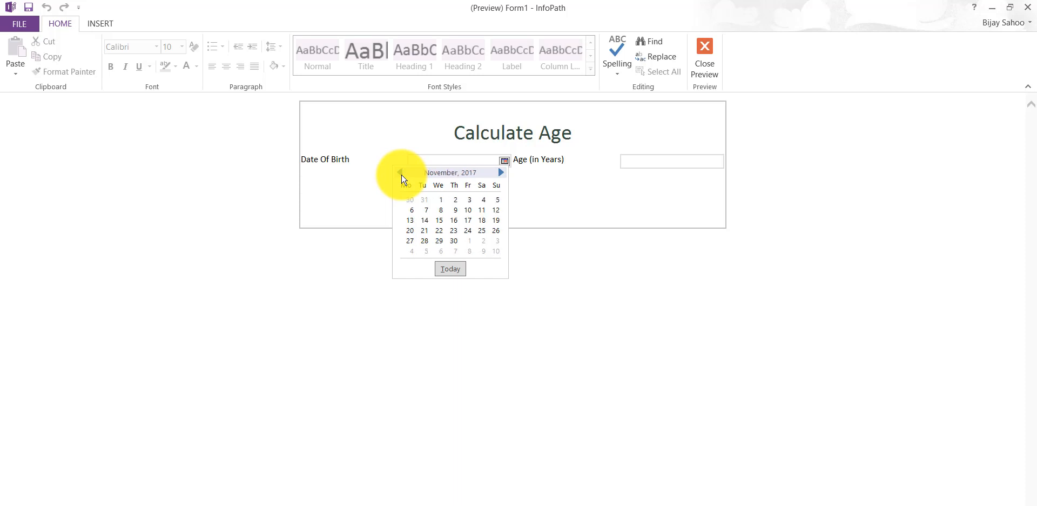
{"action": "left_click", "coordinate": [410, 219]}
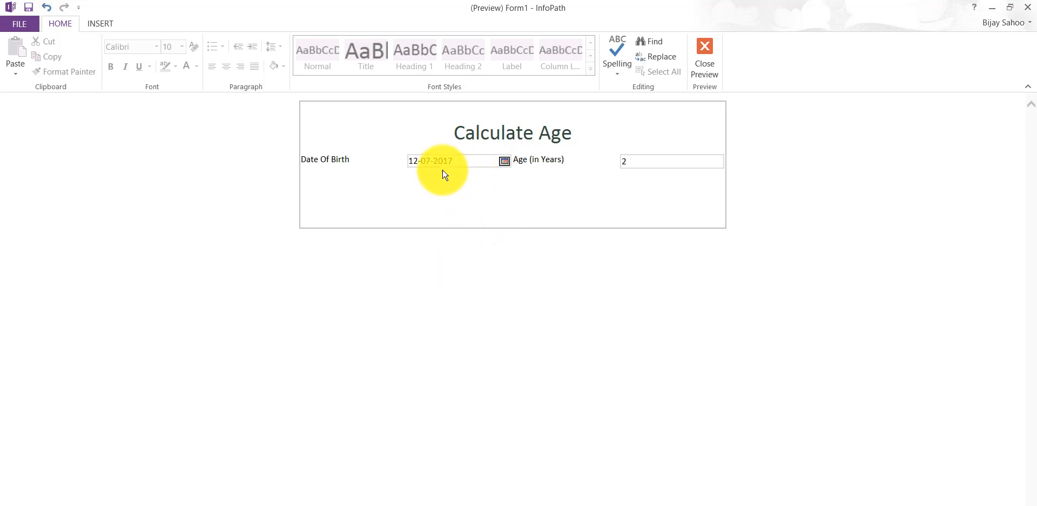
{"action": "left_click", "coordinate": [452, 161]}
{"action": "type", "text": "00"}
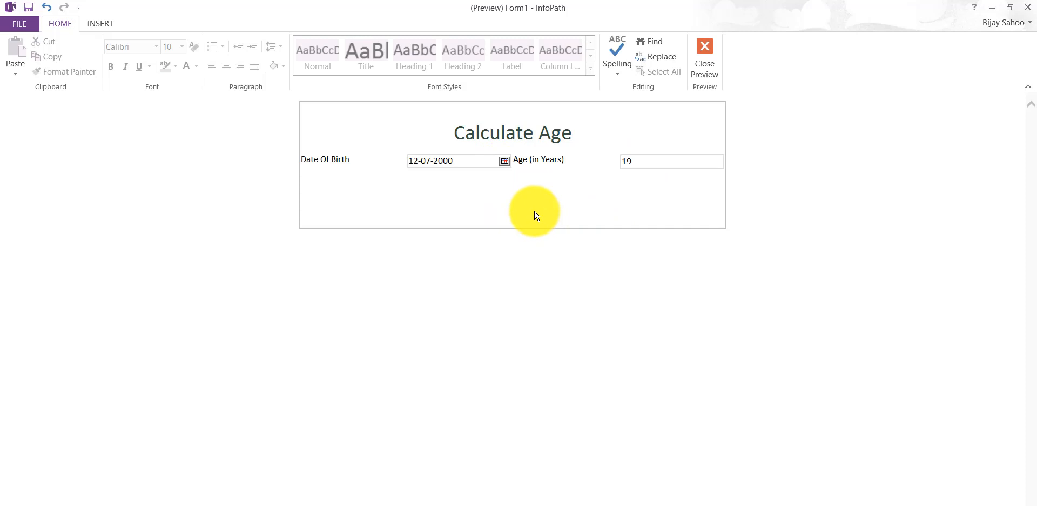
{"action": "mouse_move", "coordinate": [536, 205]}
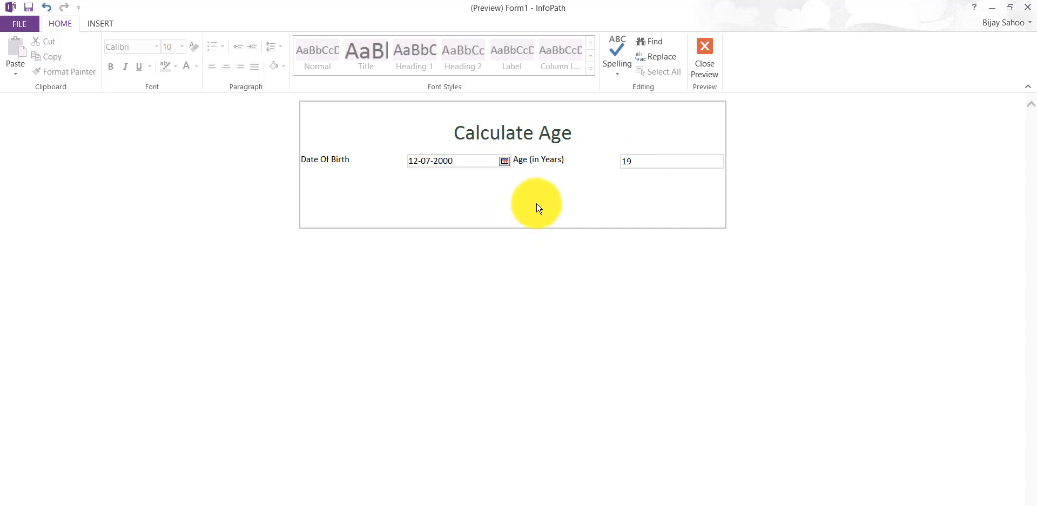
{"action": "left_click", "coordinate": [705, 56]}
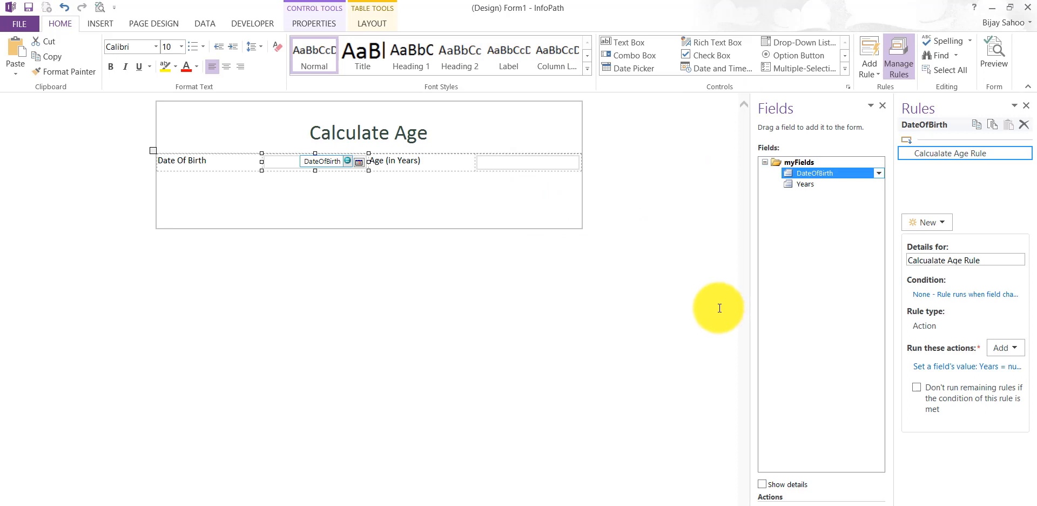
{"action": "mouse_move", "coordinate": [650, 423]}
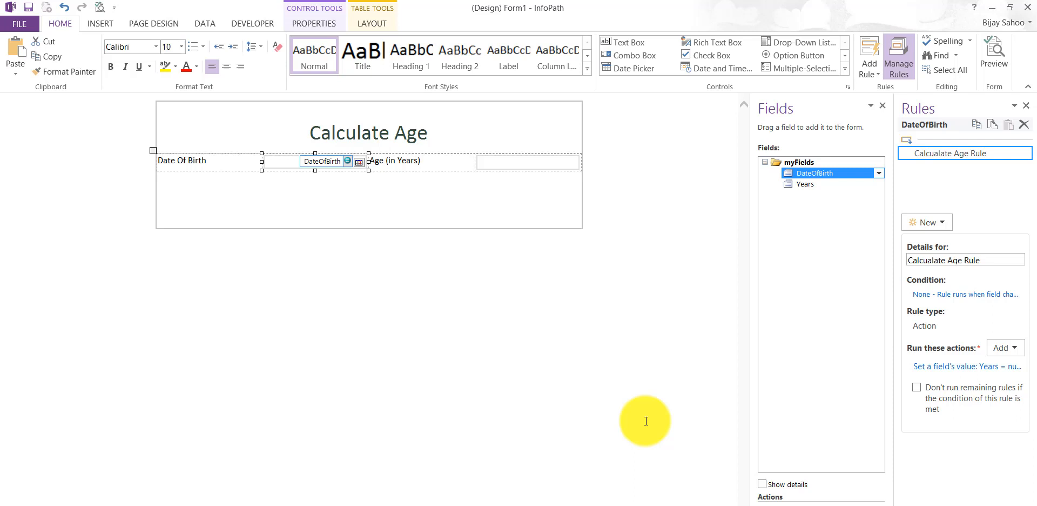
{"action": "mouse_move", "coordinate": [711, 471]}
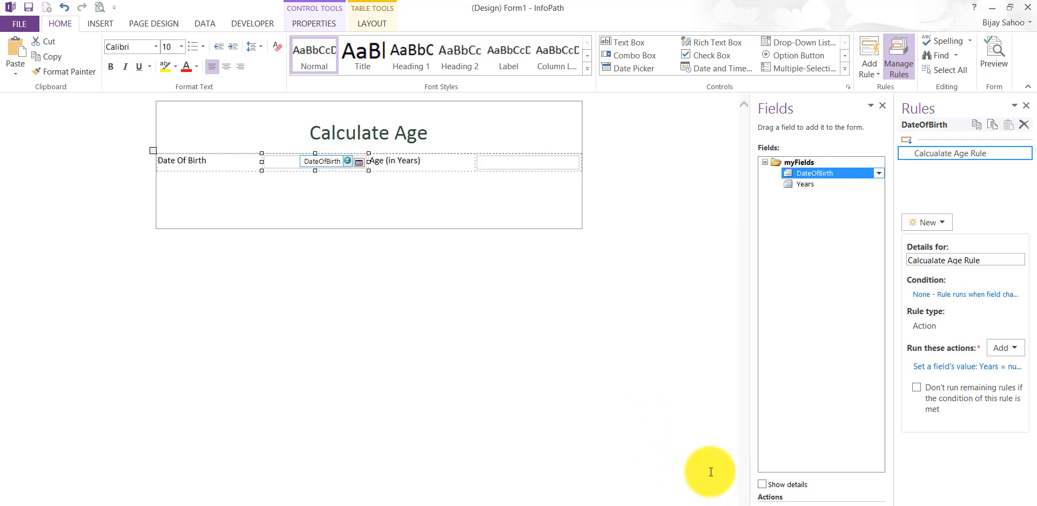
{"action": "mouse_move", "coordinate": [599, 338]}
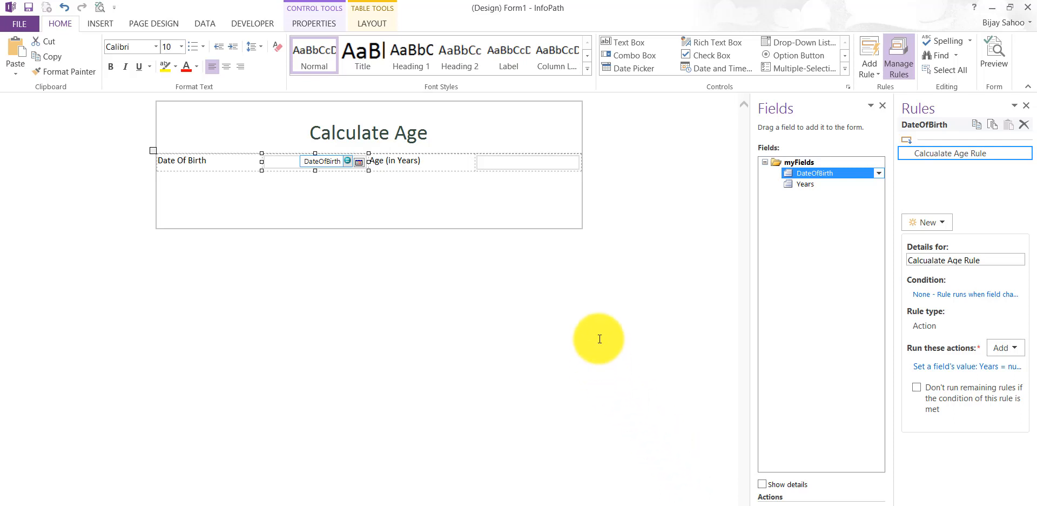
{"action": "mouse_move", "coordinate": [596, 338]}
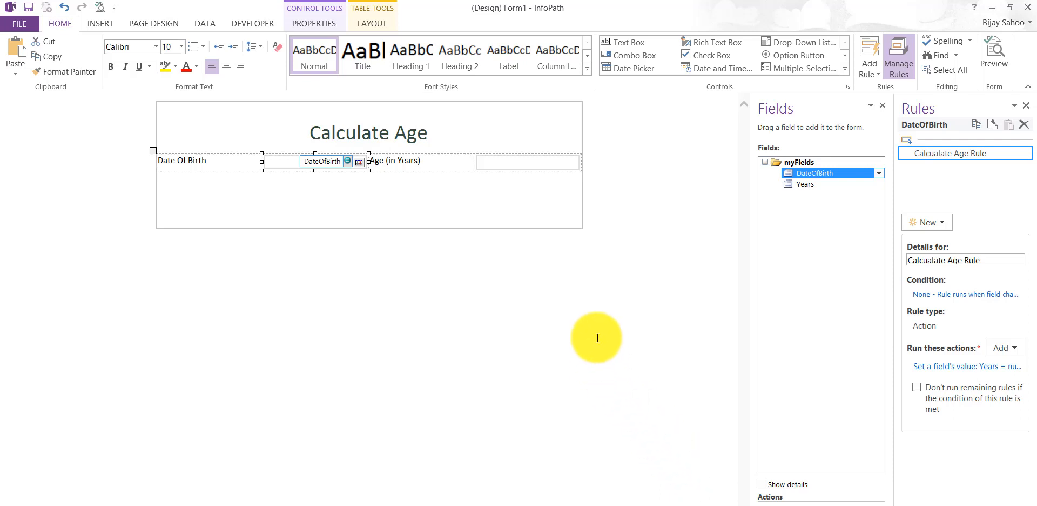